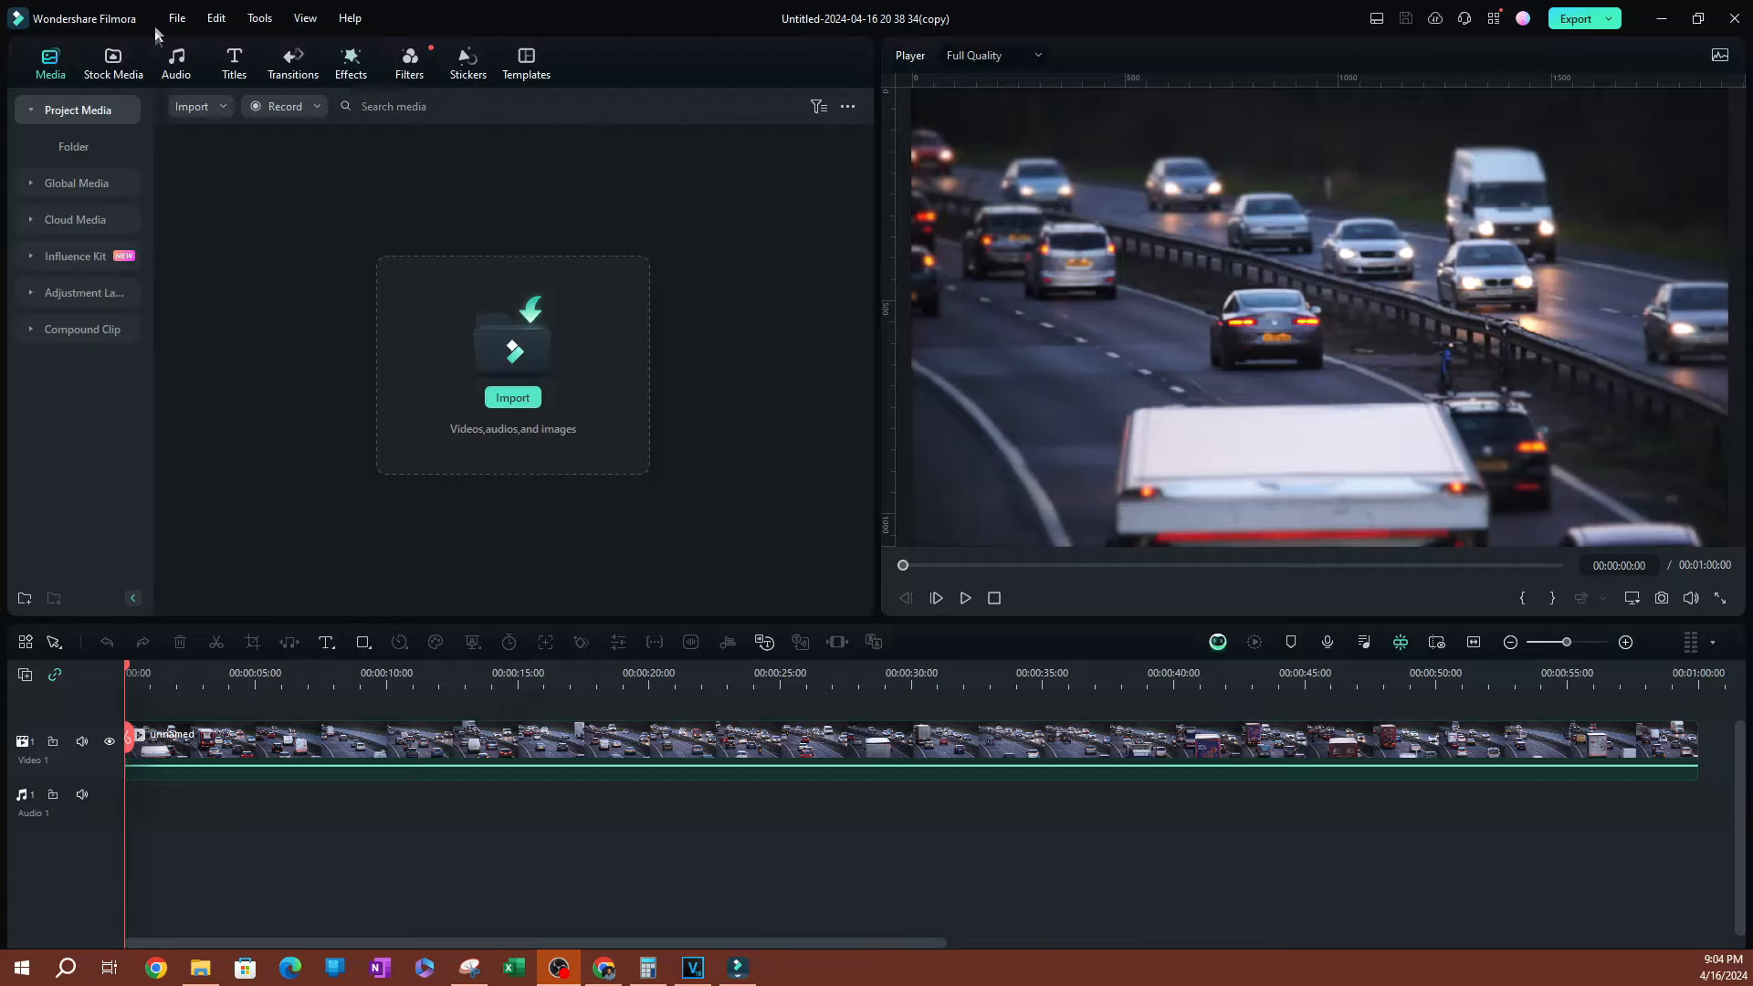
Open Preferences from the File menu.
left_click(176, 19)
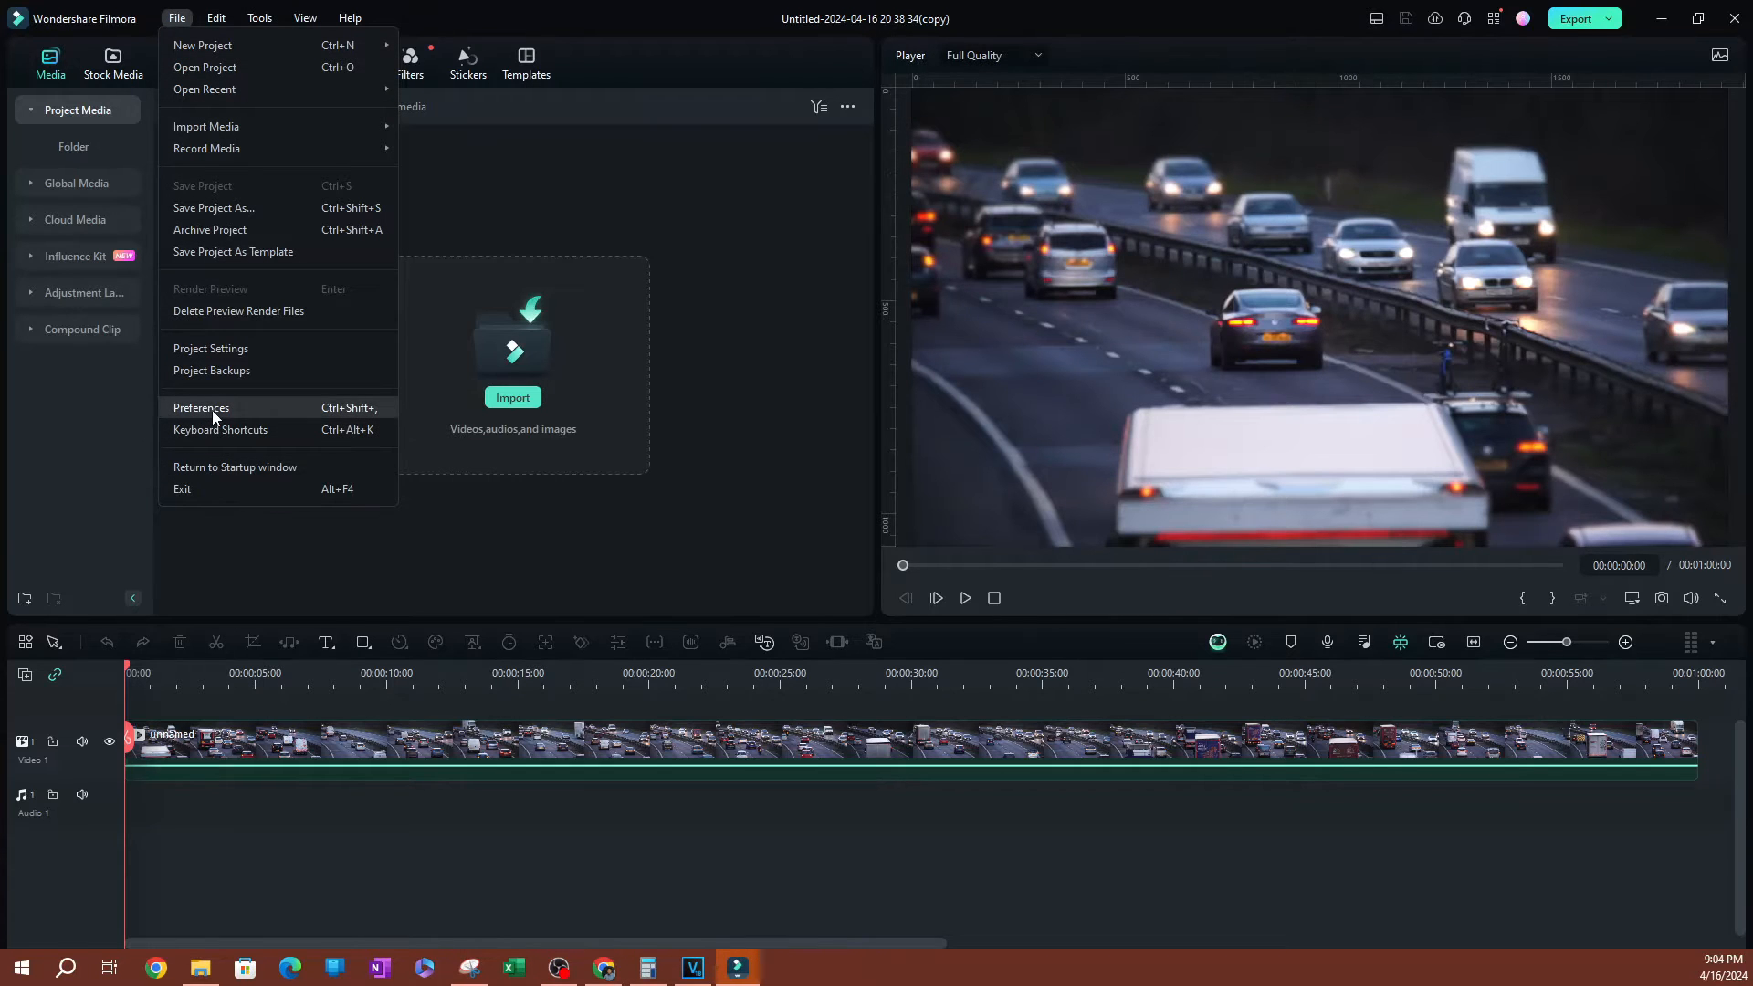
left_click(201, 407)
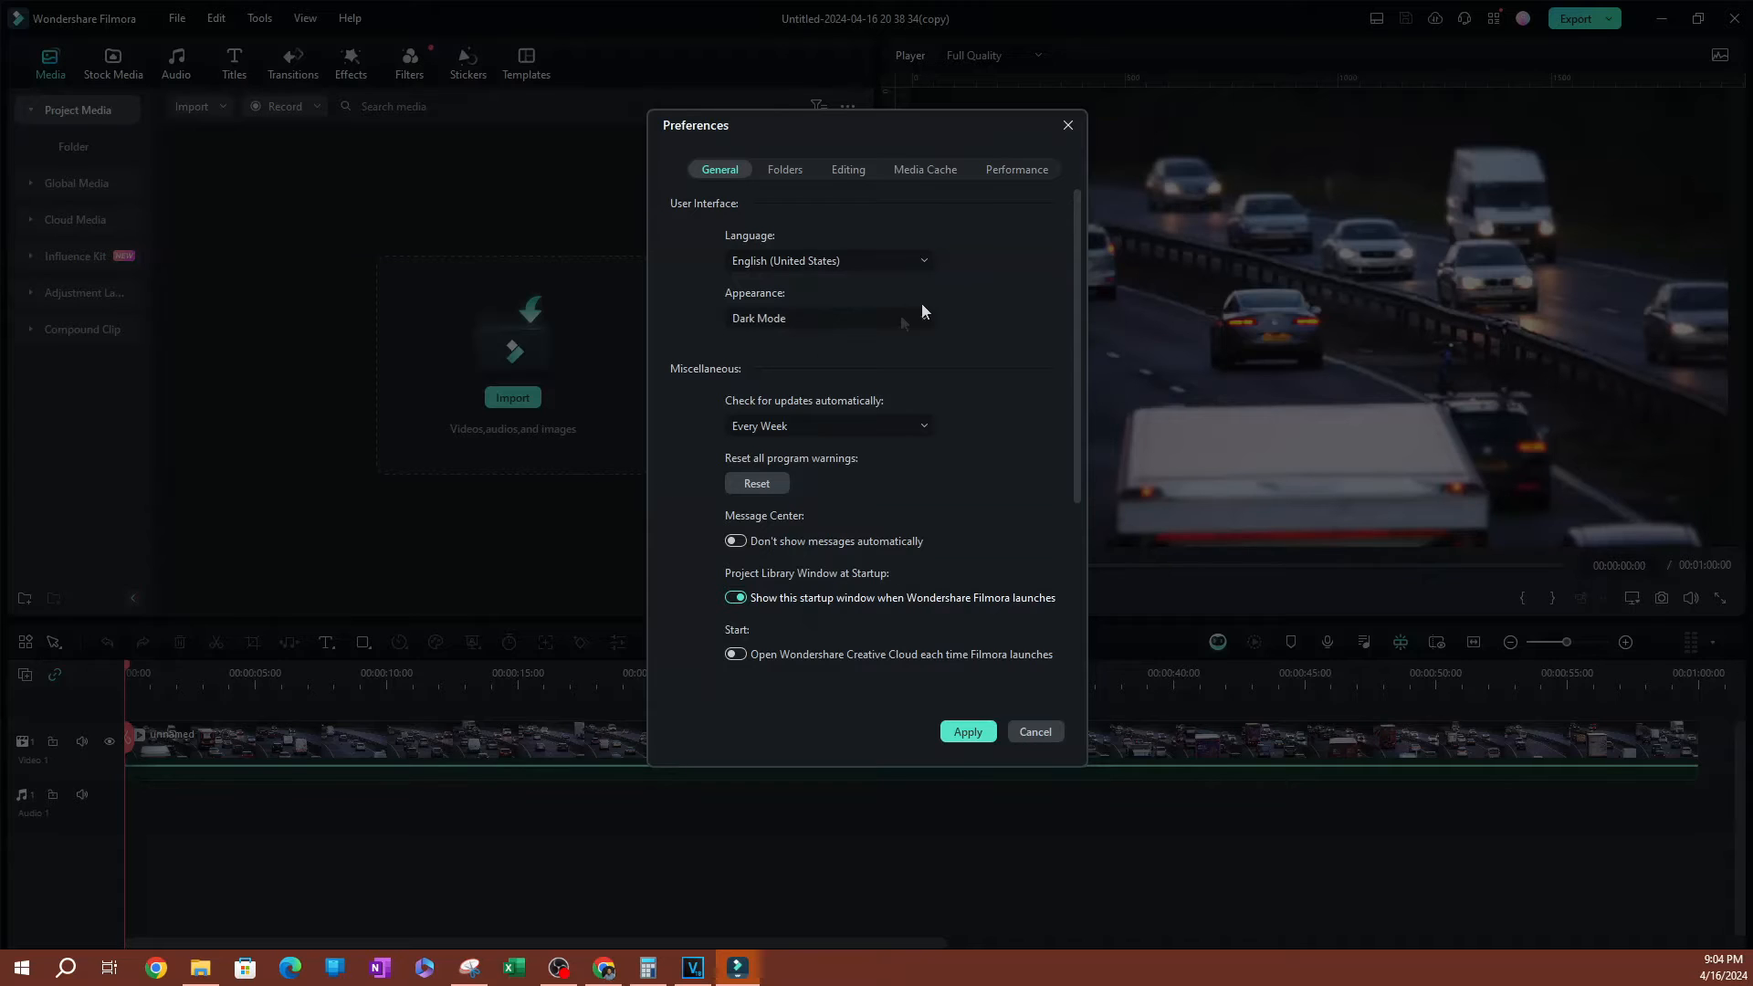
mouse_move(1027, 175)
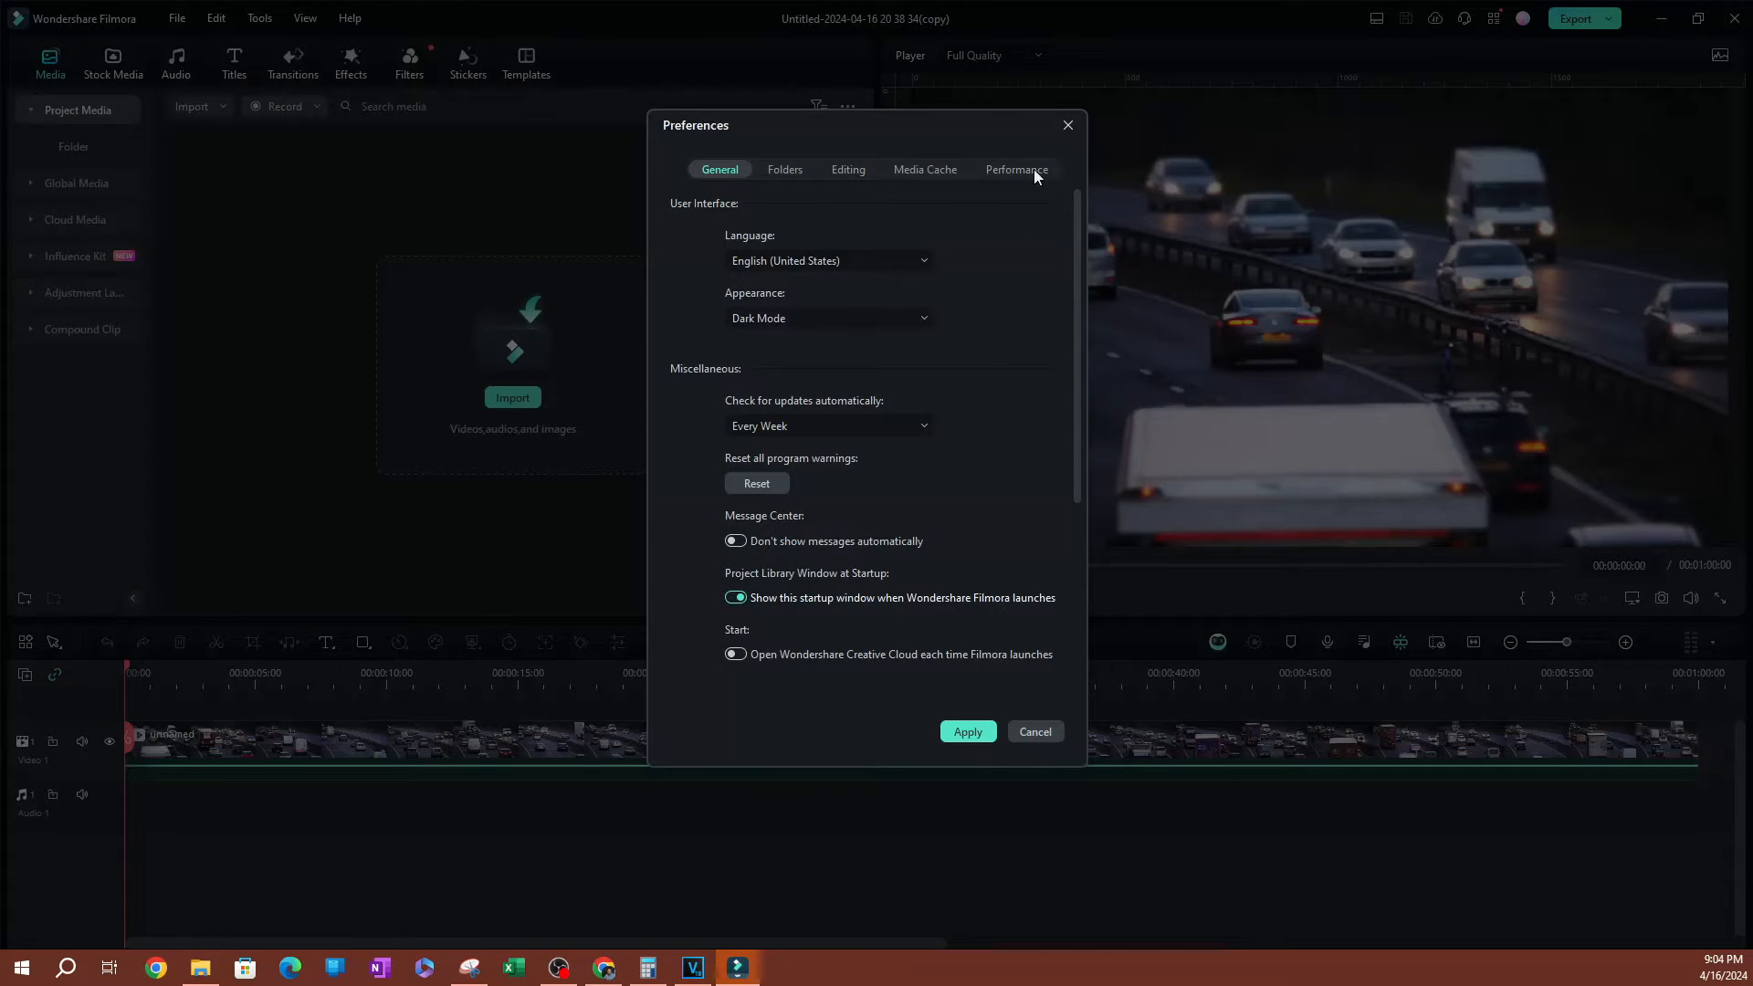
Run the GPU Check on the Performance tab and choose Restart Later.
left_click(1016, 169)
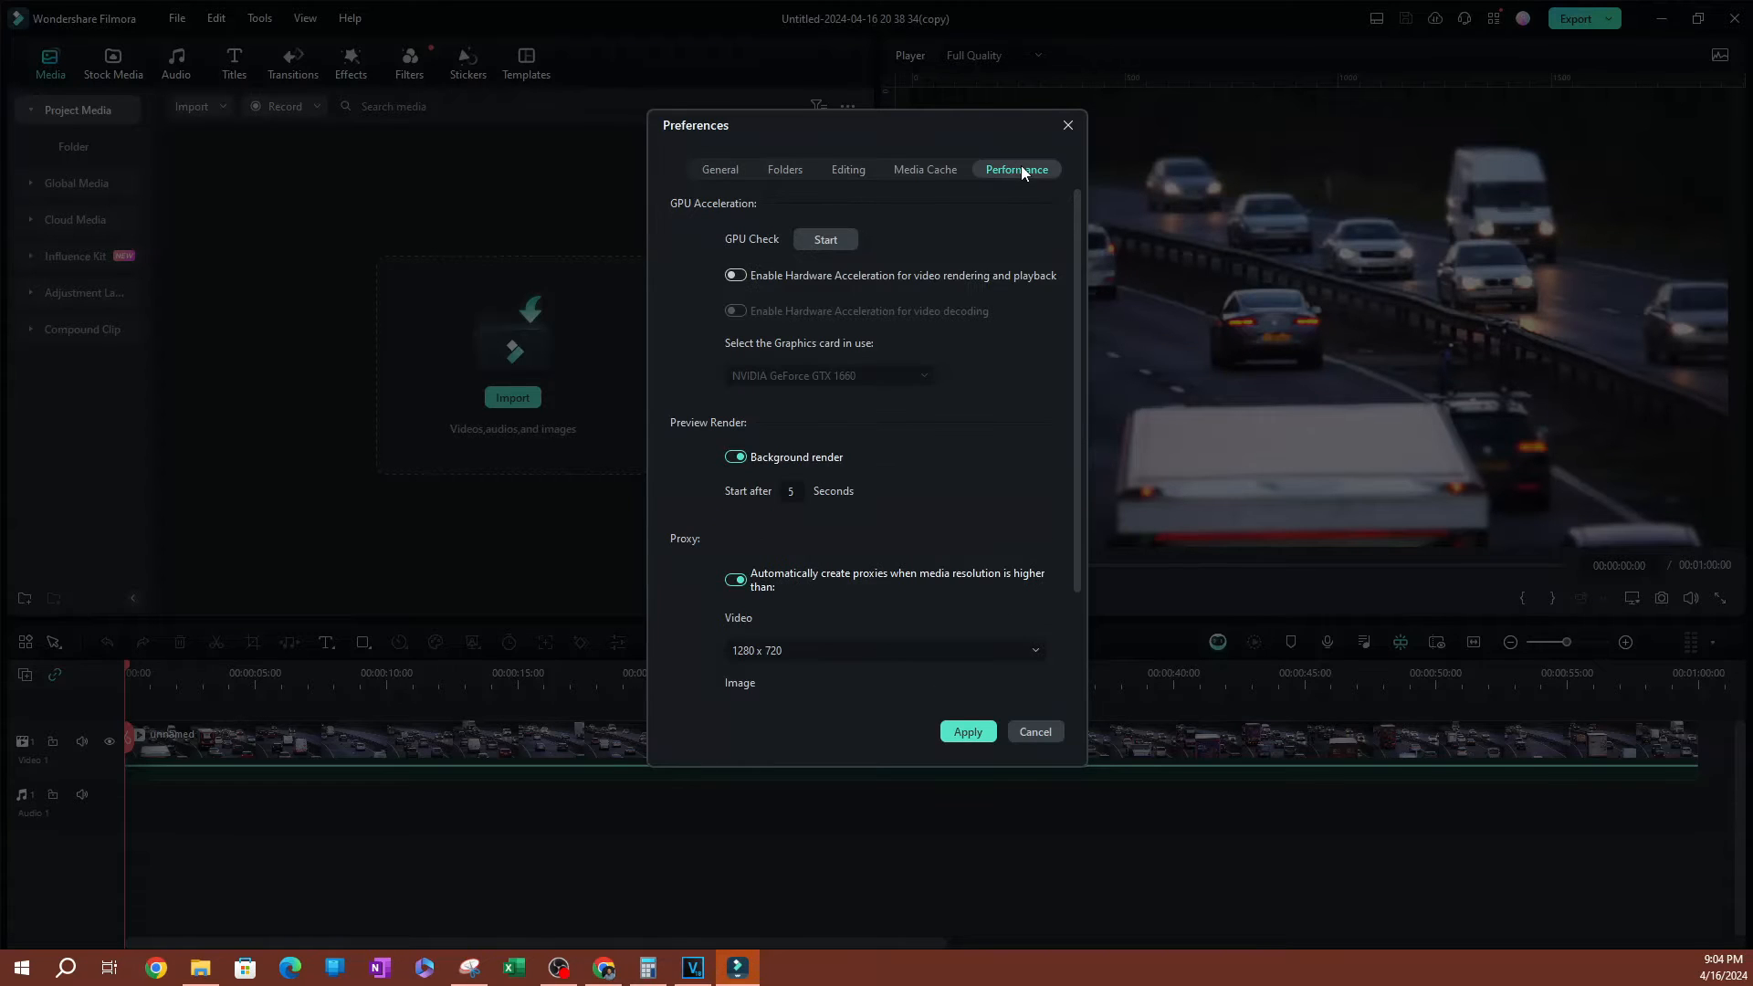
mouse_move(871, 241)
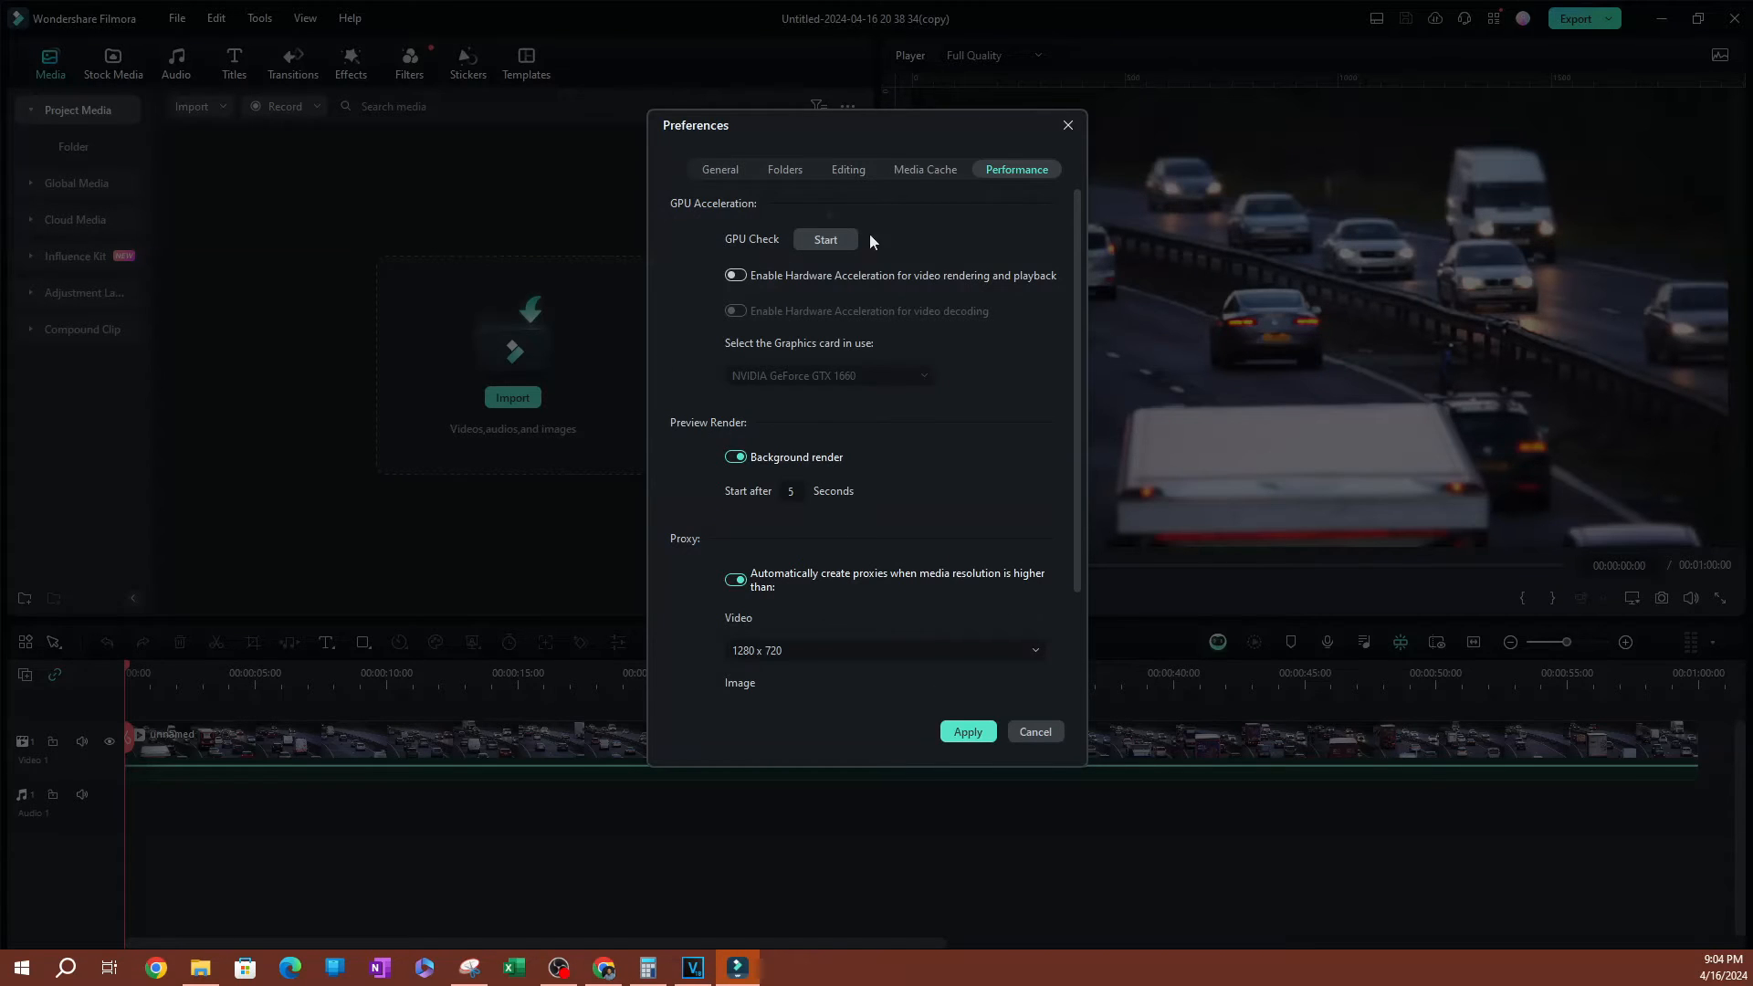
mouse_move(766, 202)
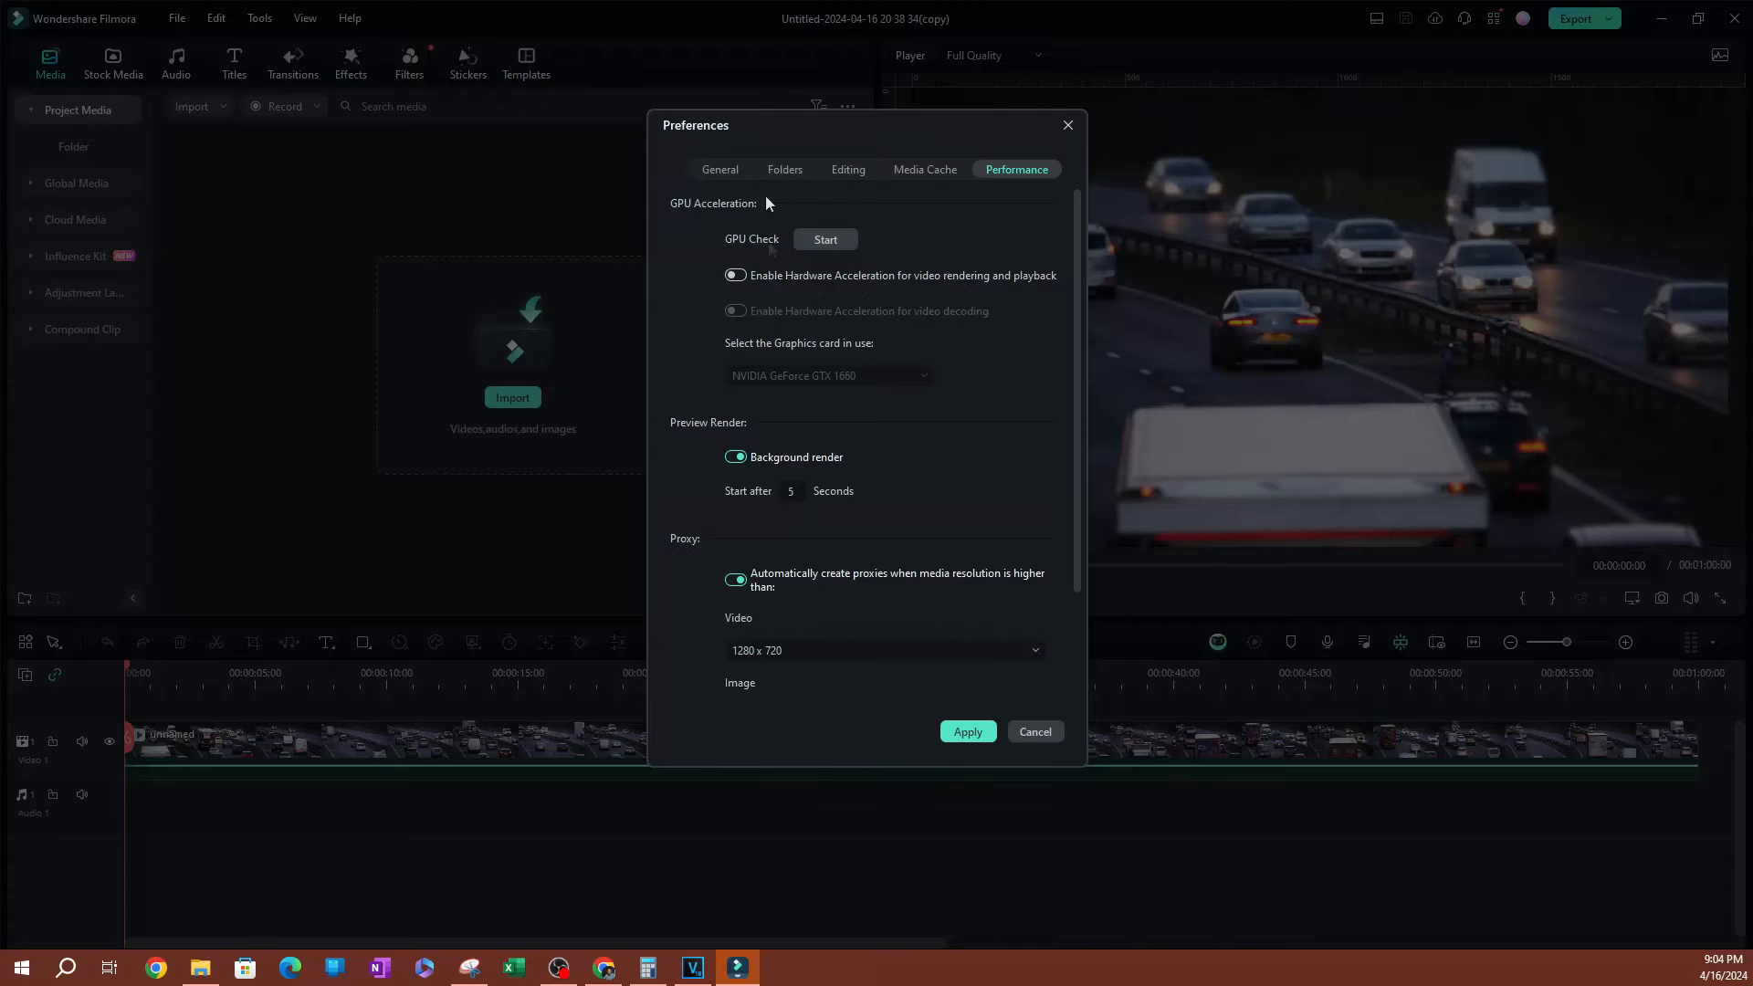
mouse_move(978, 257)
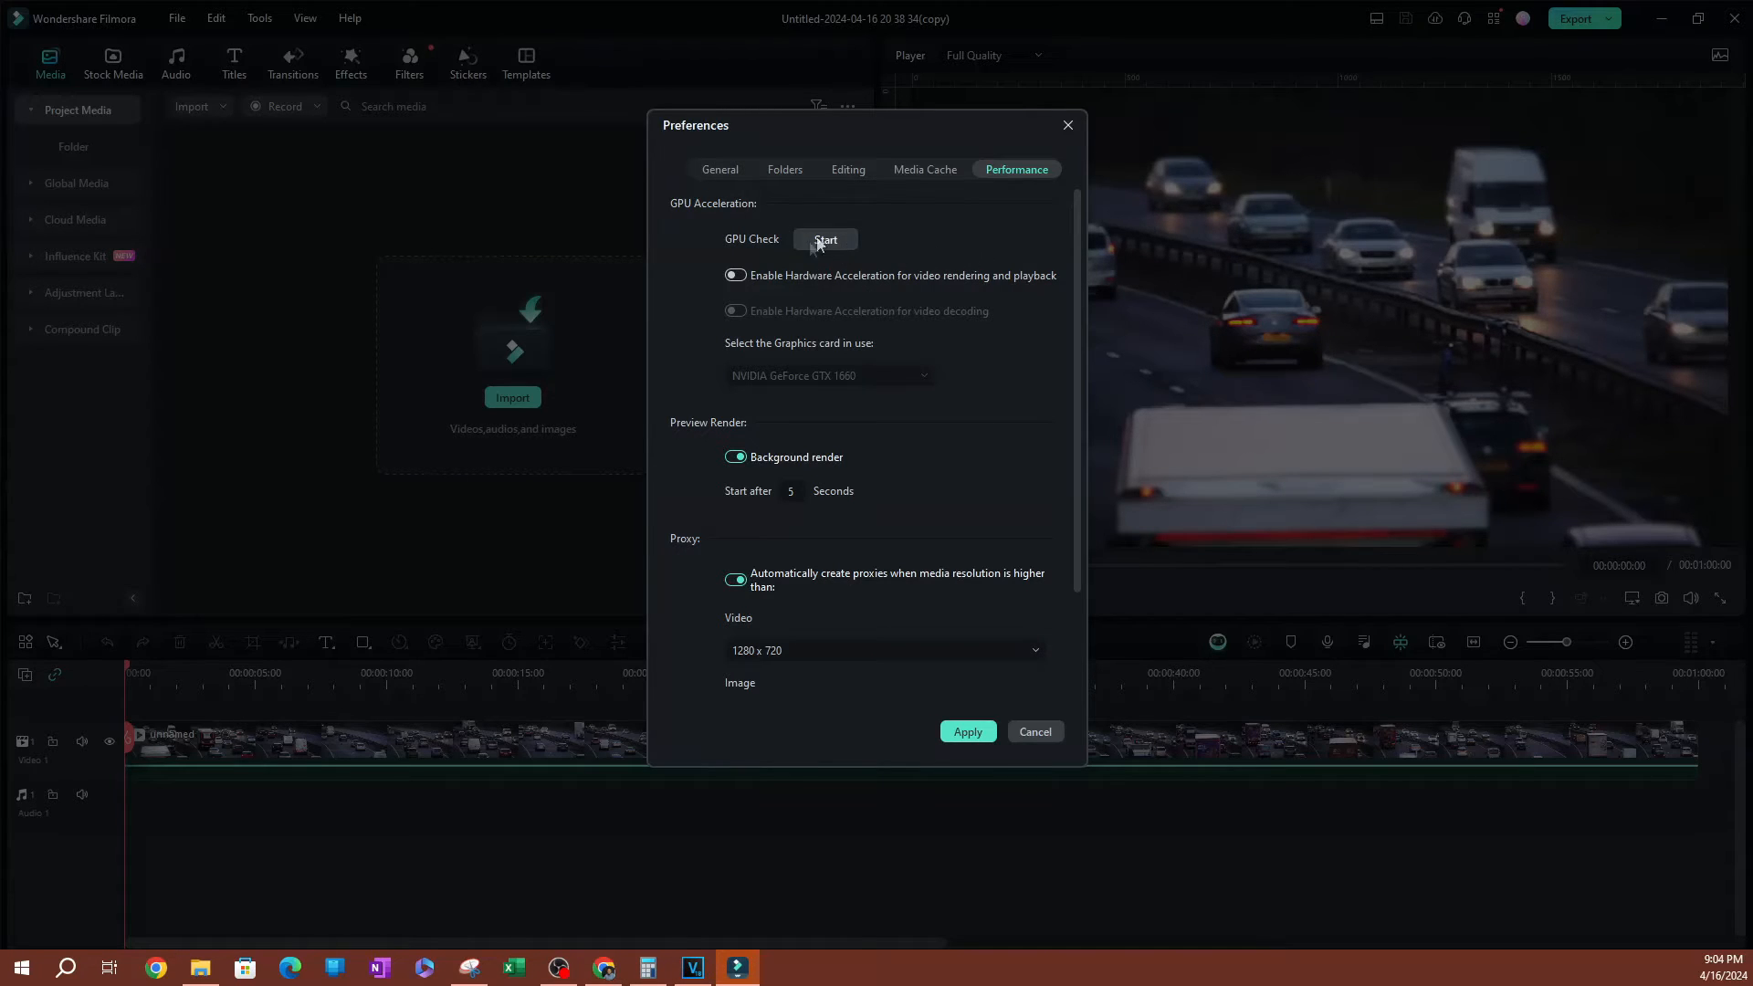
mouse_move(827, 257)
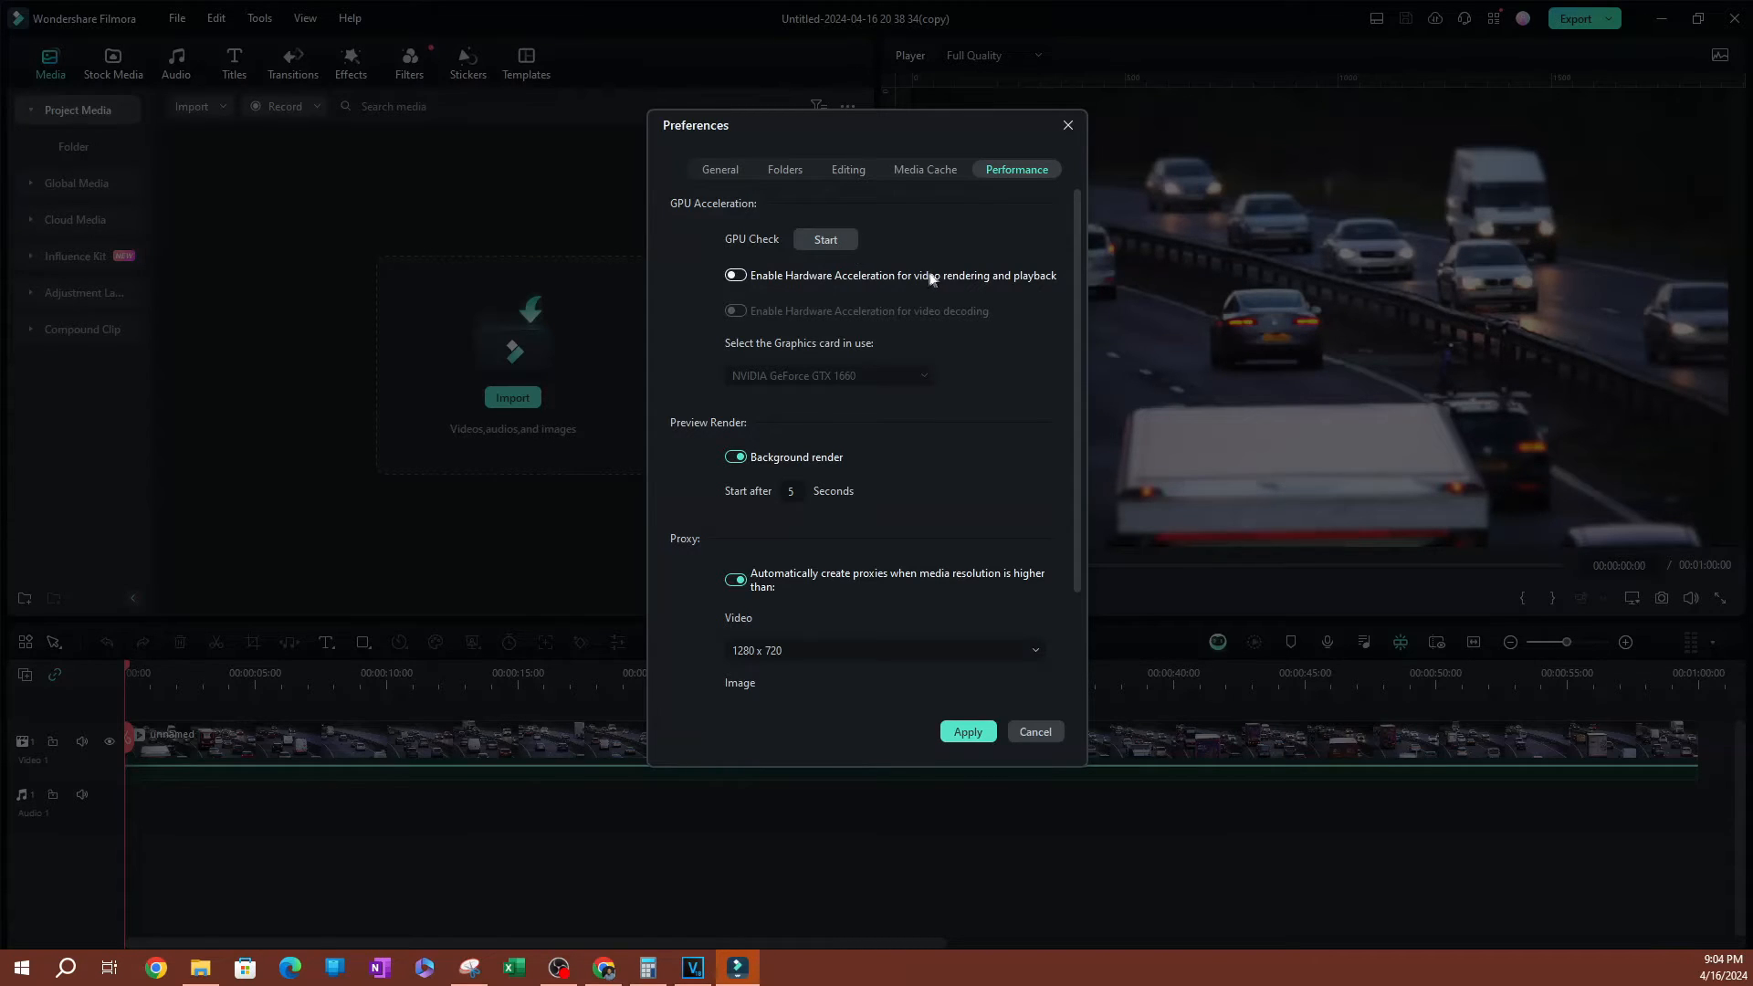
mouse_move(920, 283)
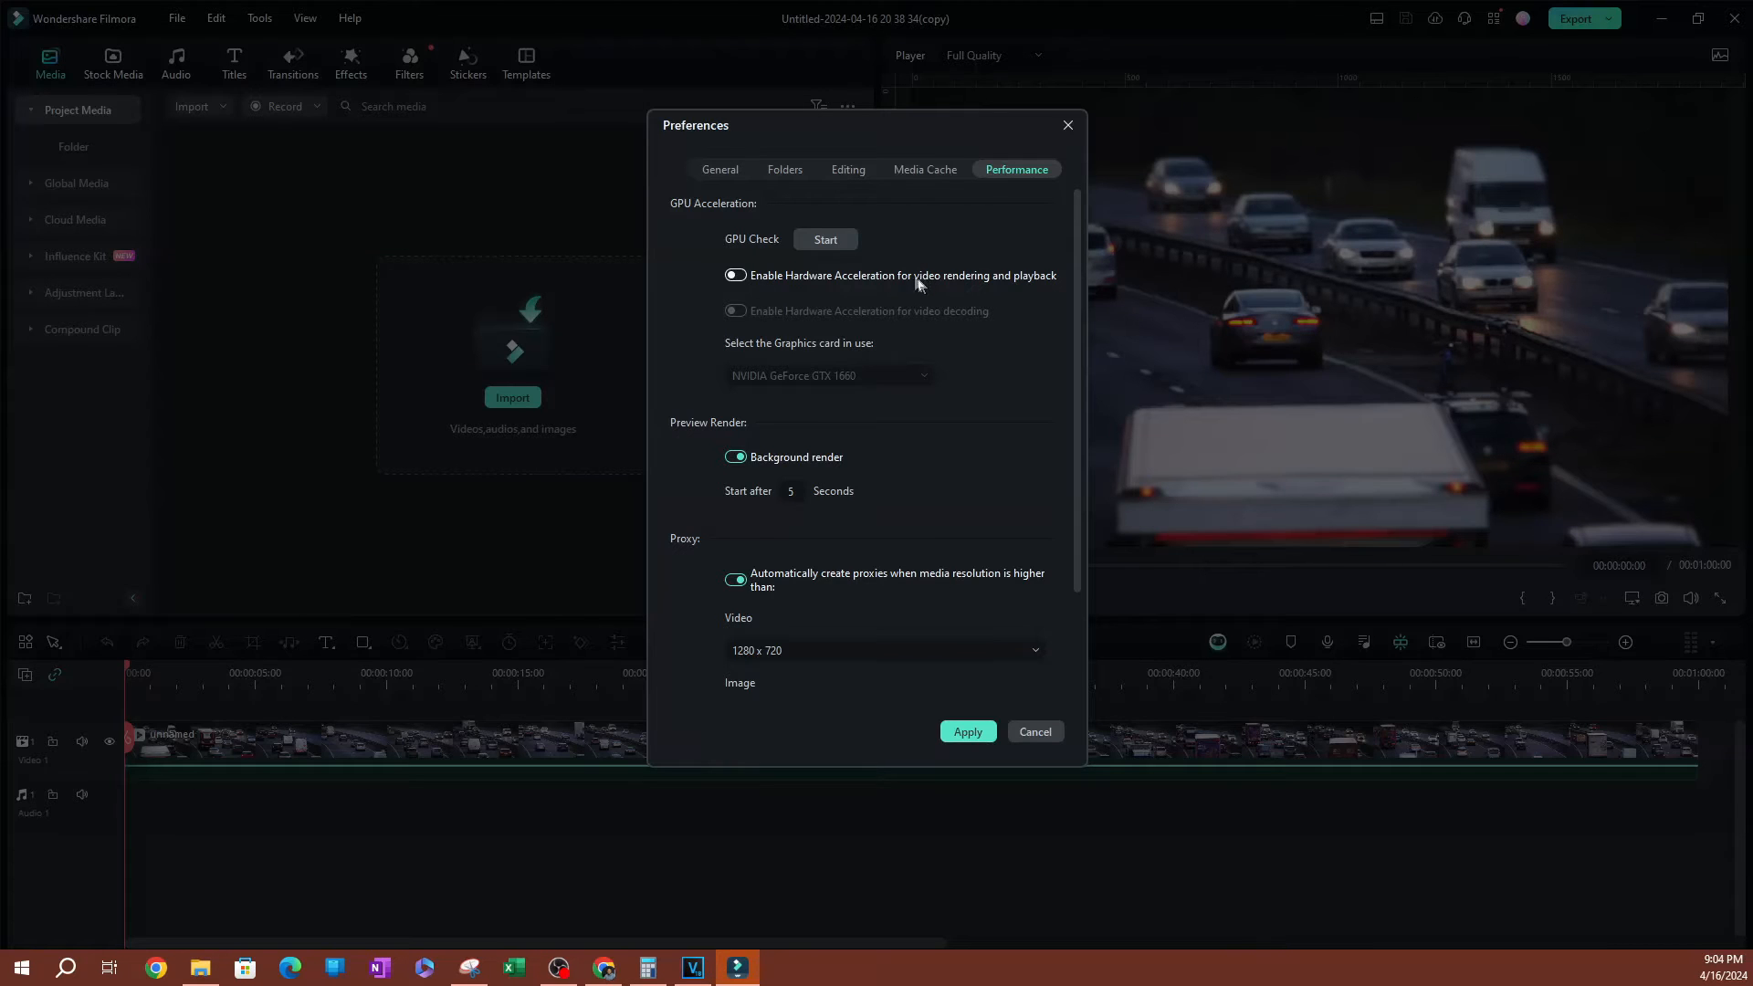
left_click(826, 239)
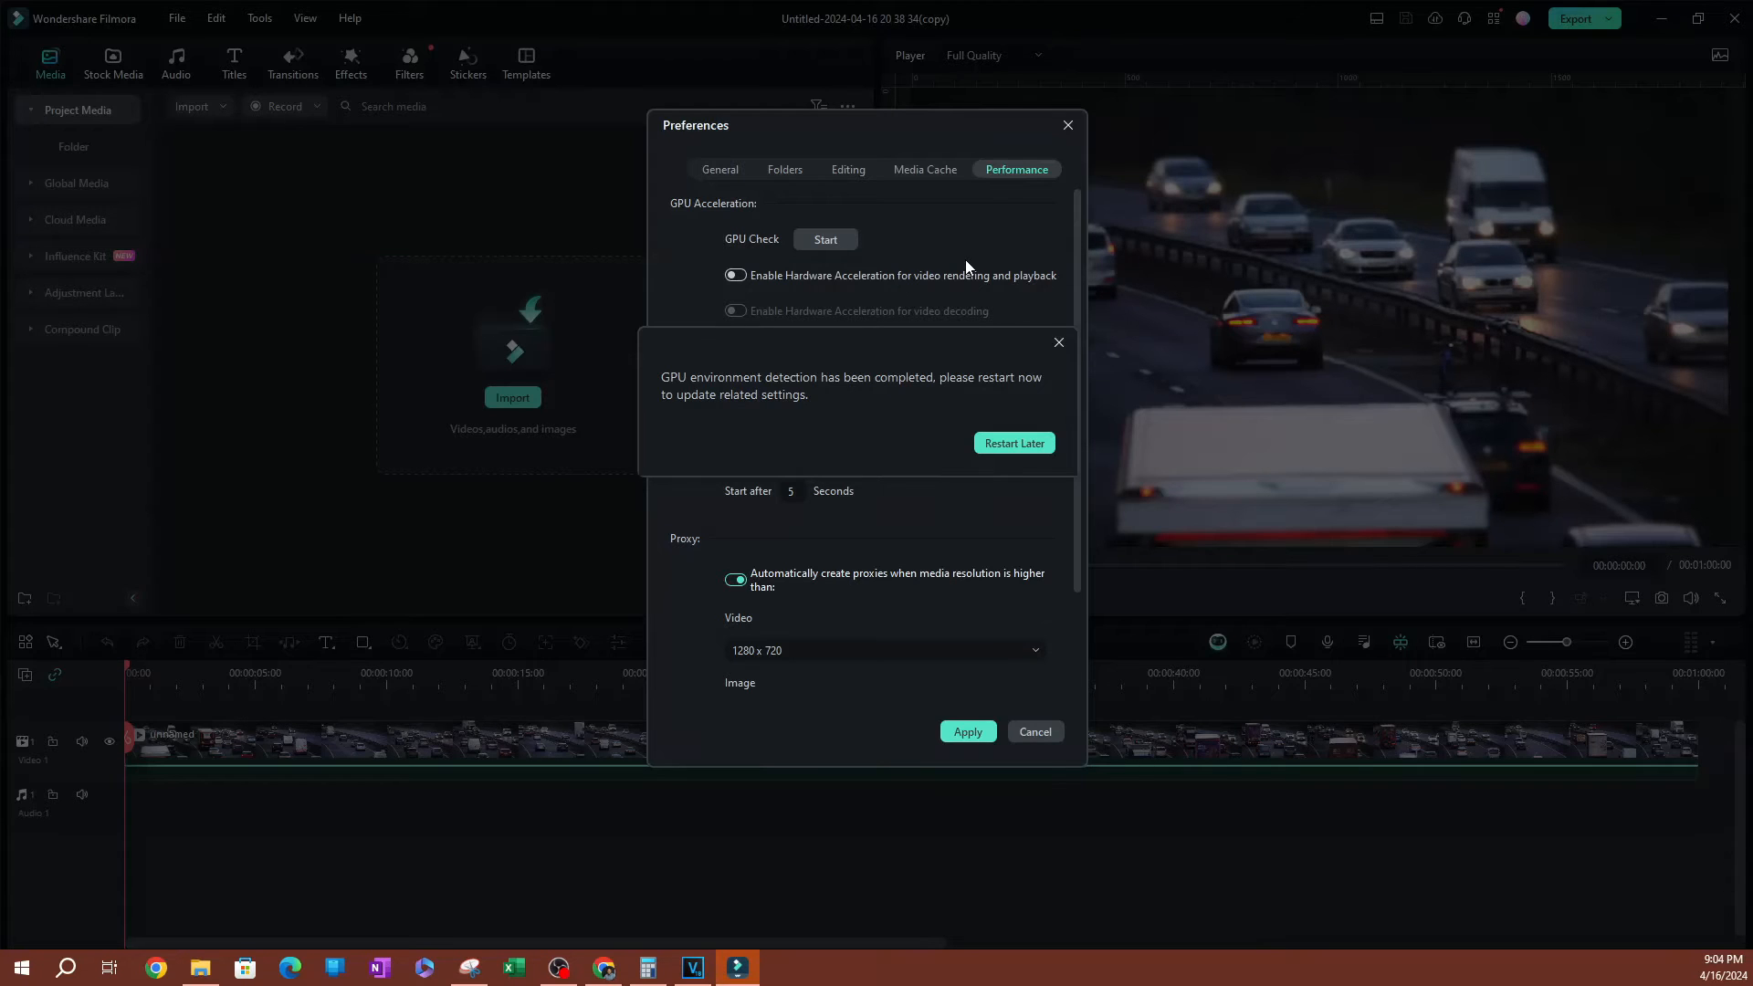
mouse_move(965, 345)
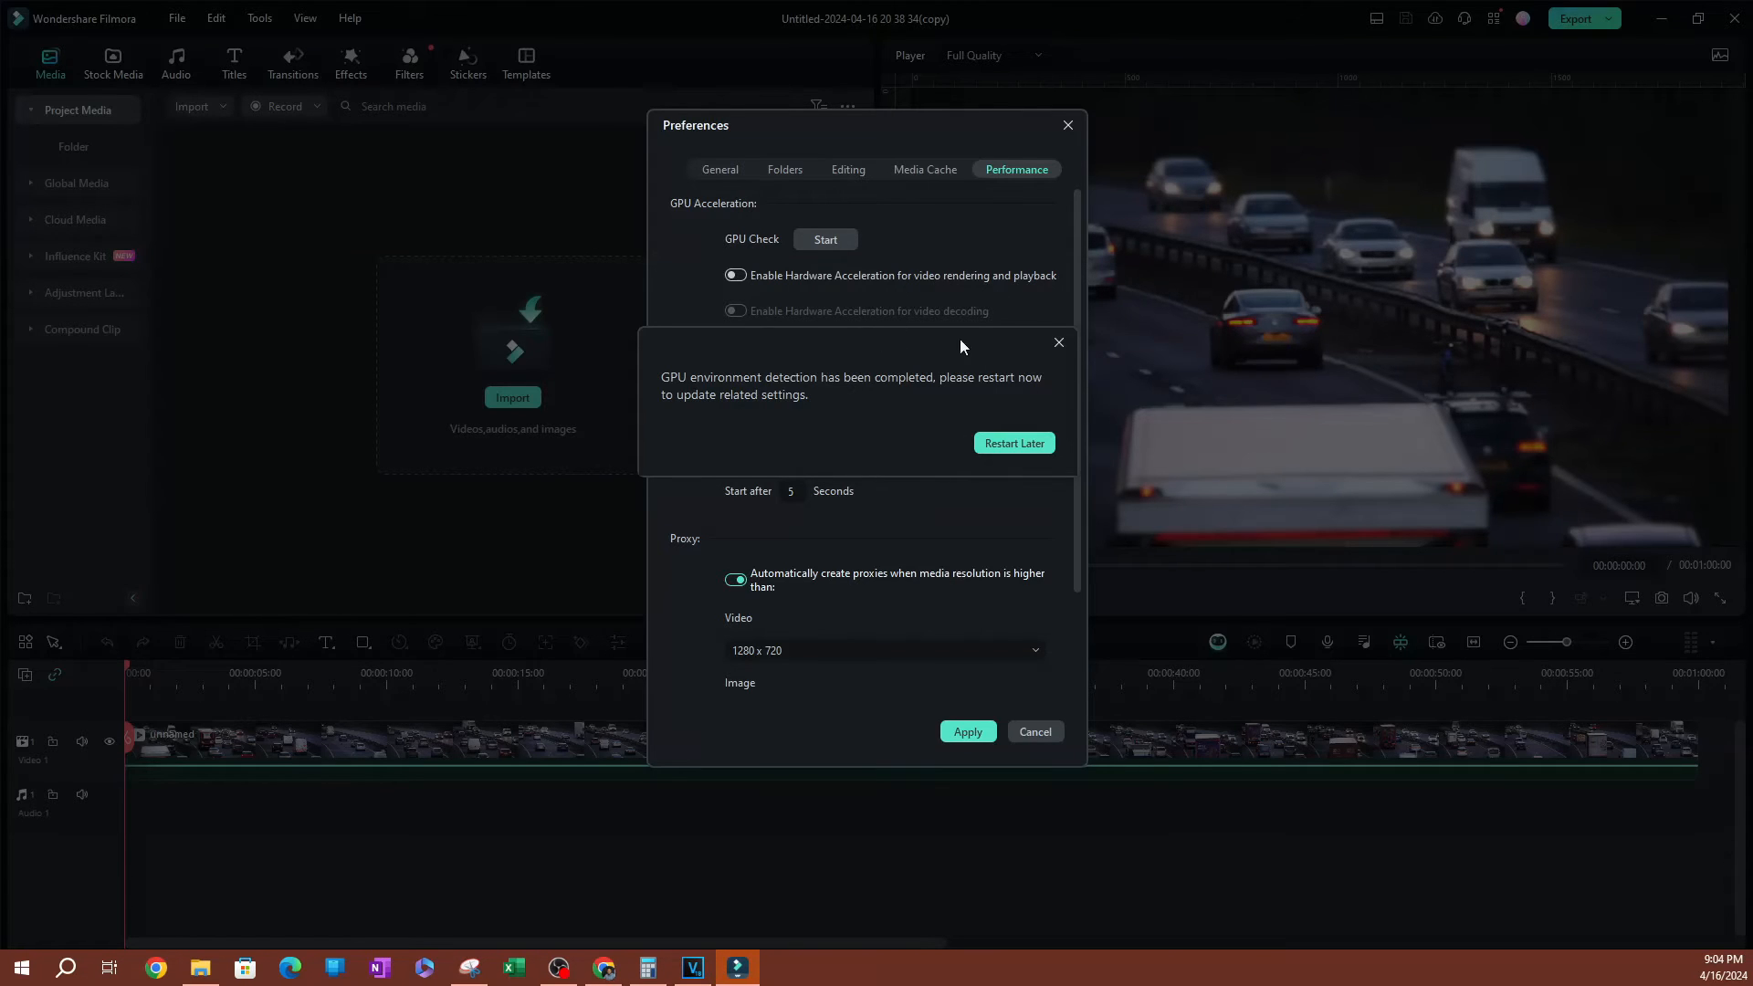
left_click(1058, 342)
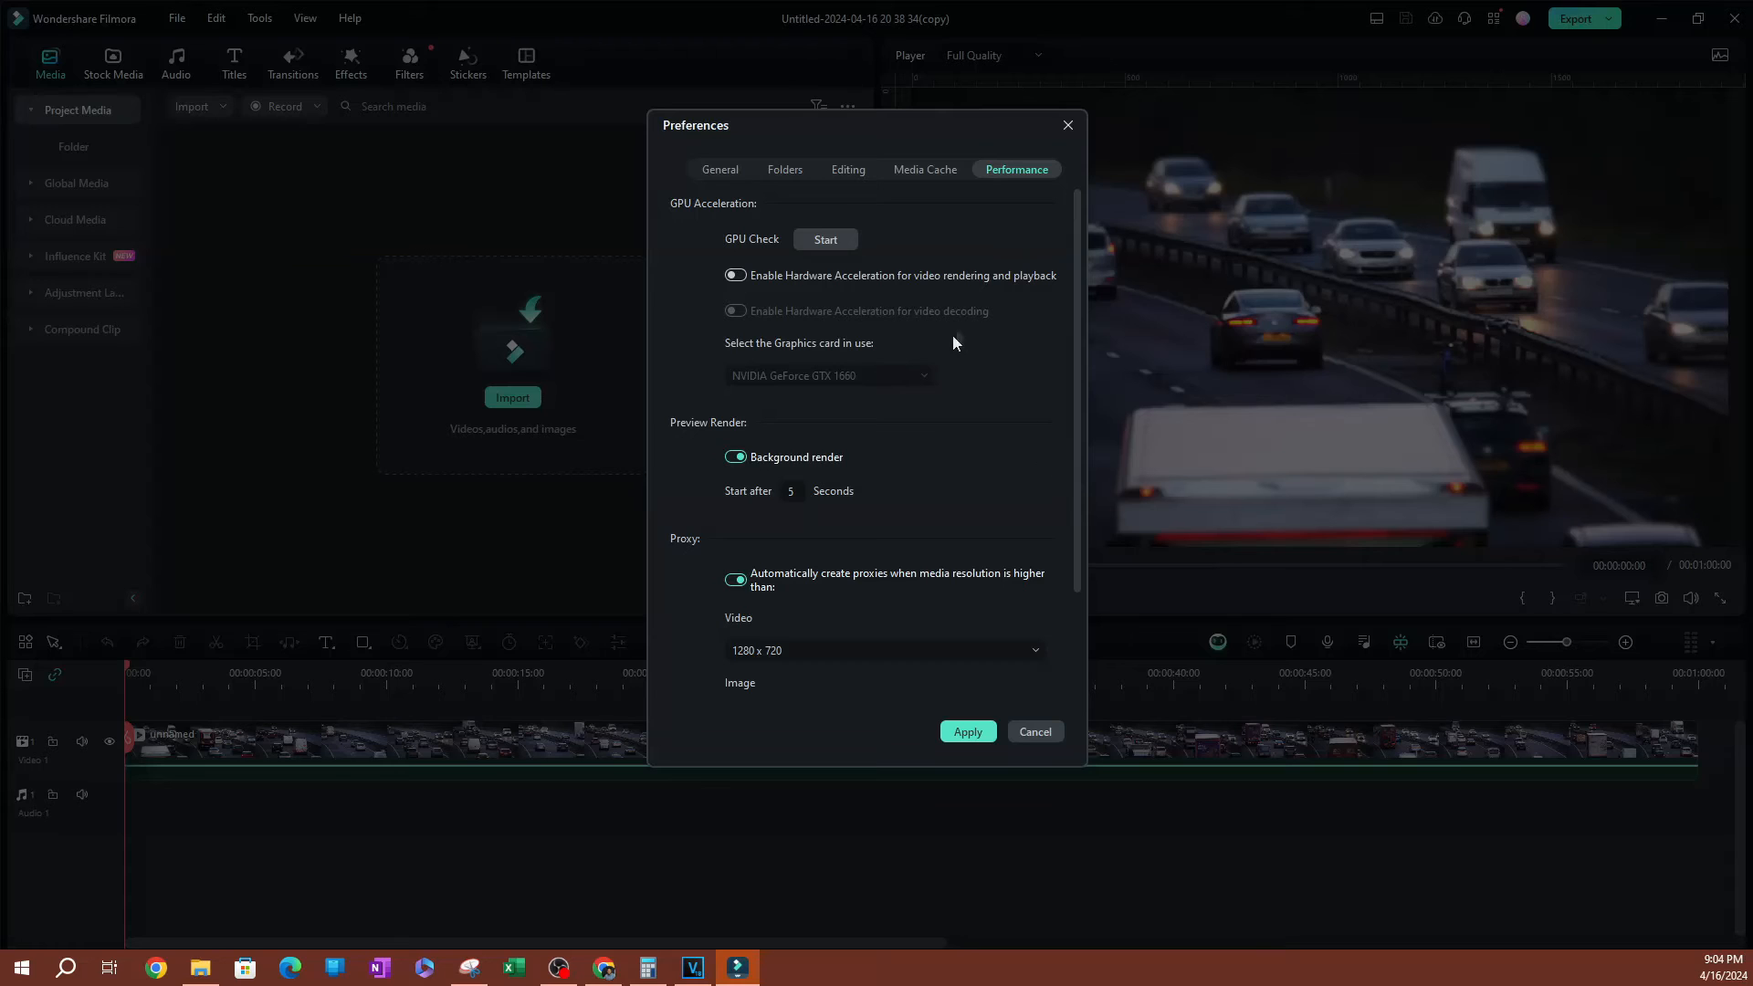
mouse_move(864, 498)
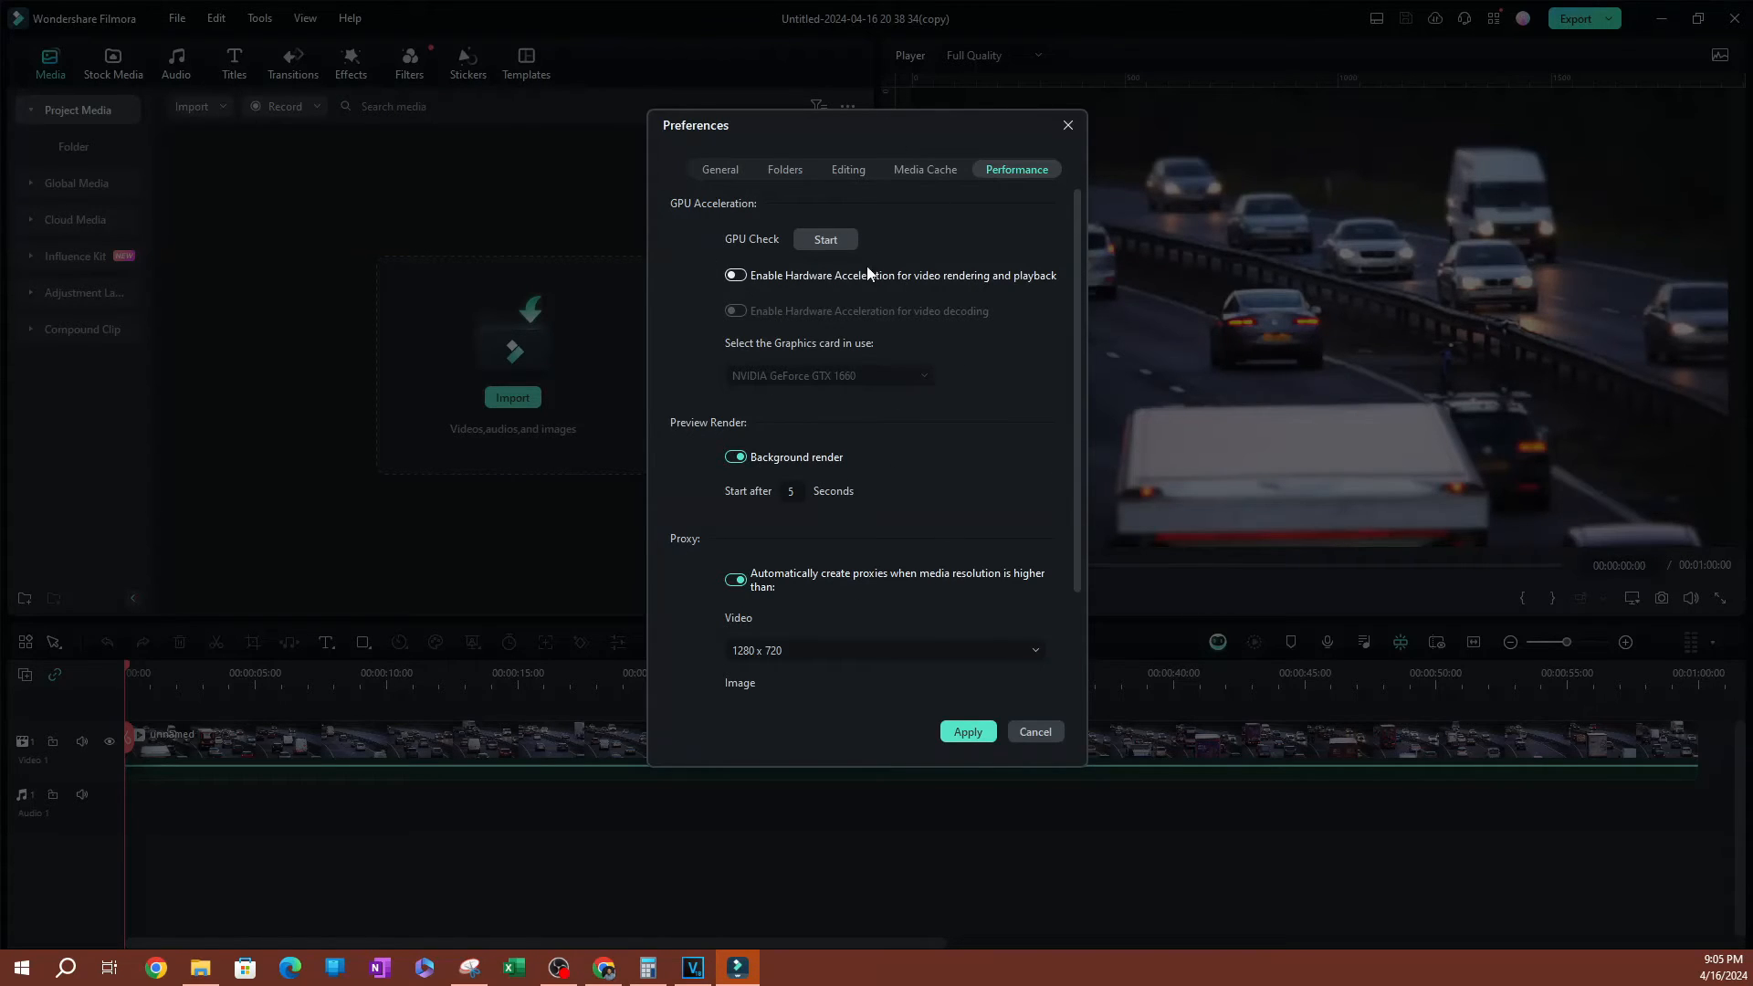
mouse_move(751, 293)
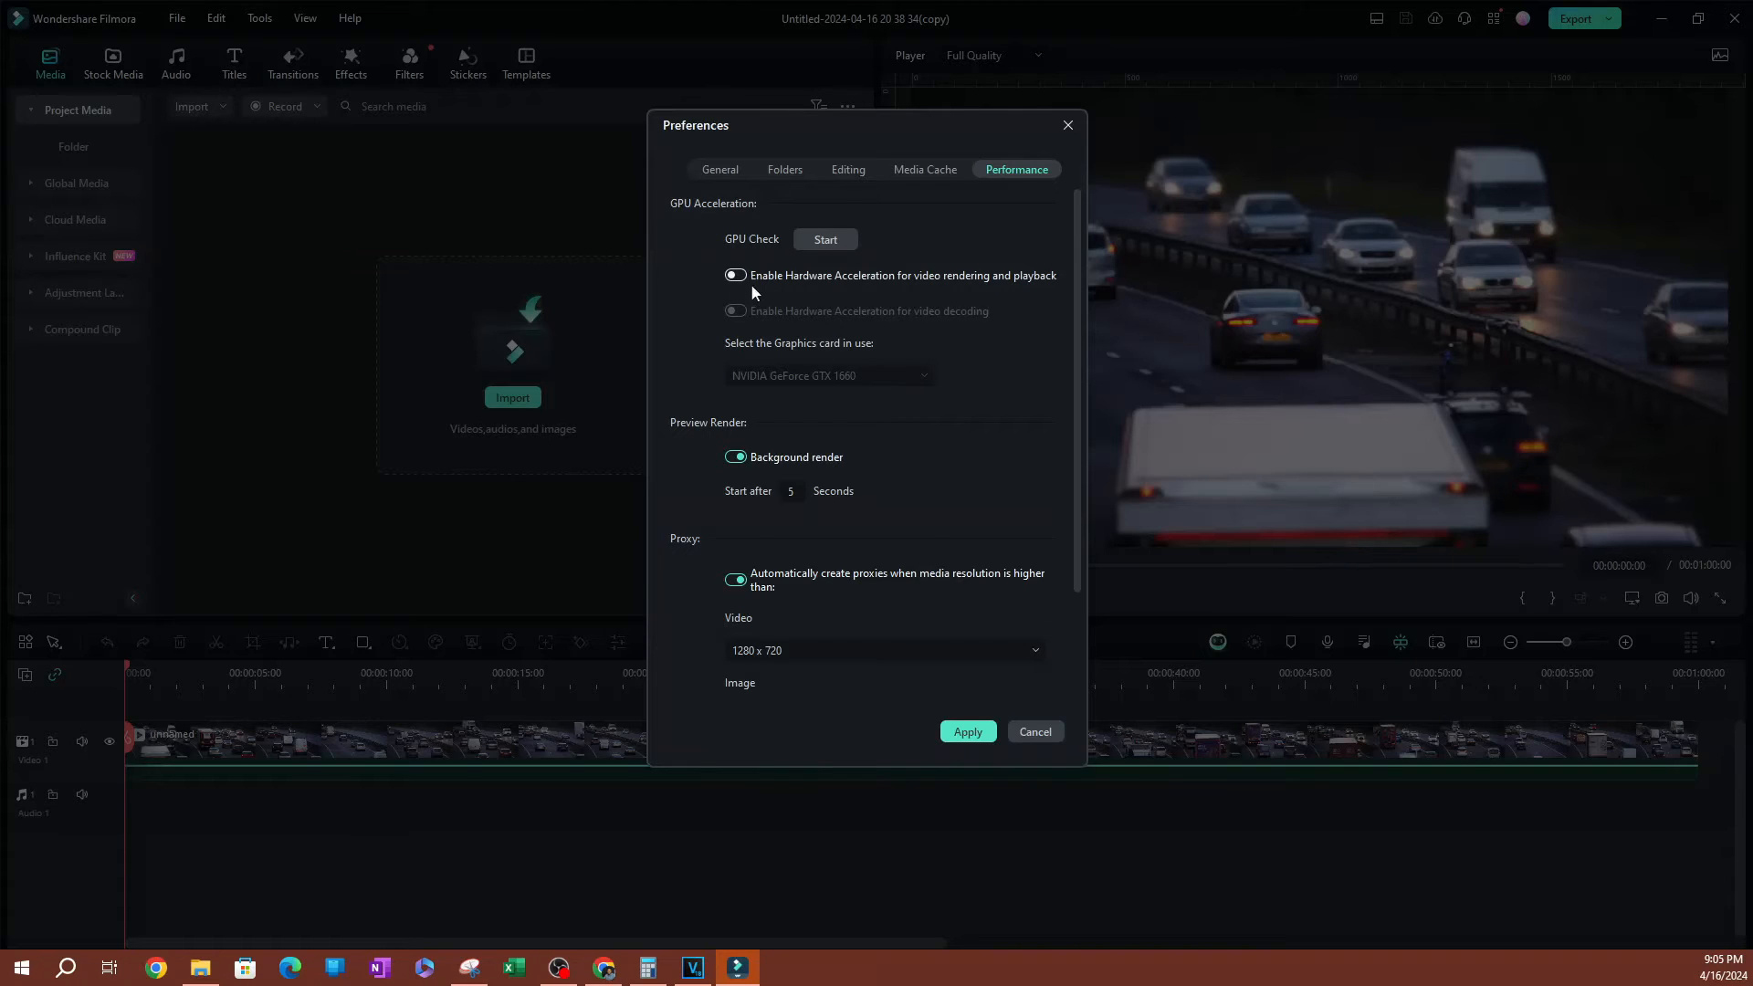
mouse_move(876, 295)
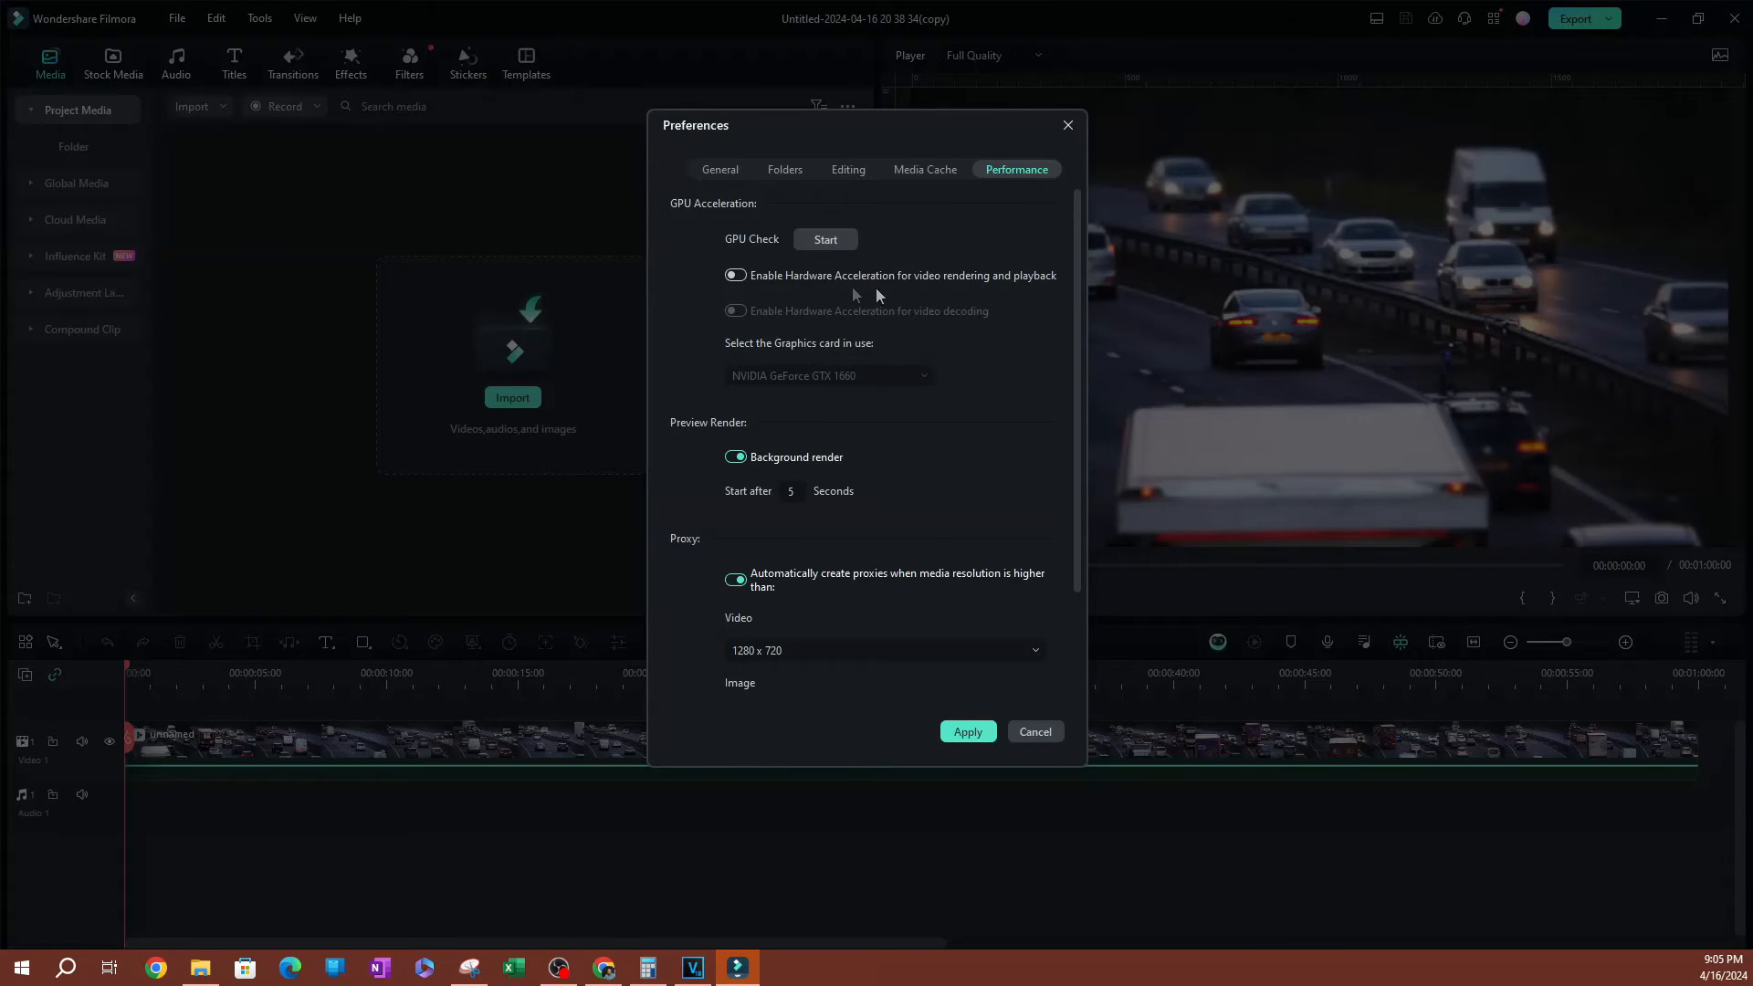
mouse_move(992, 239)
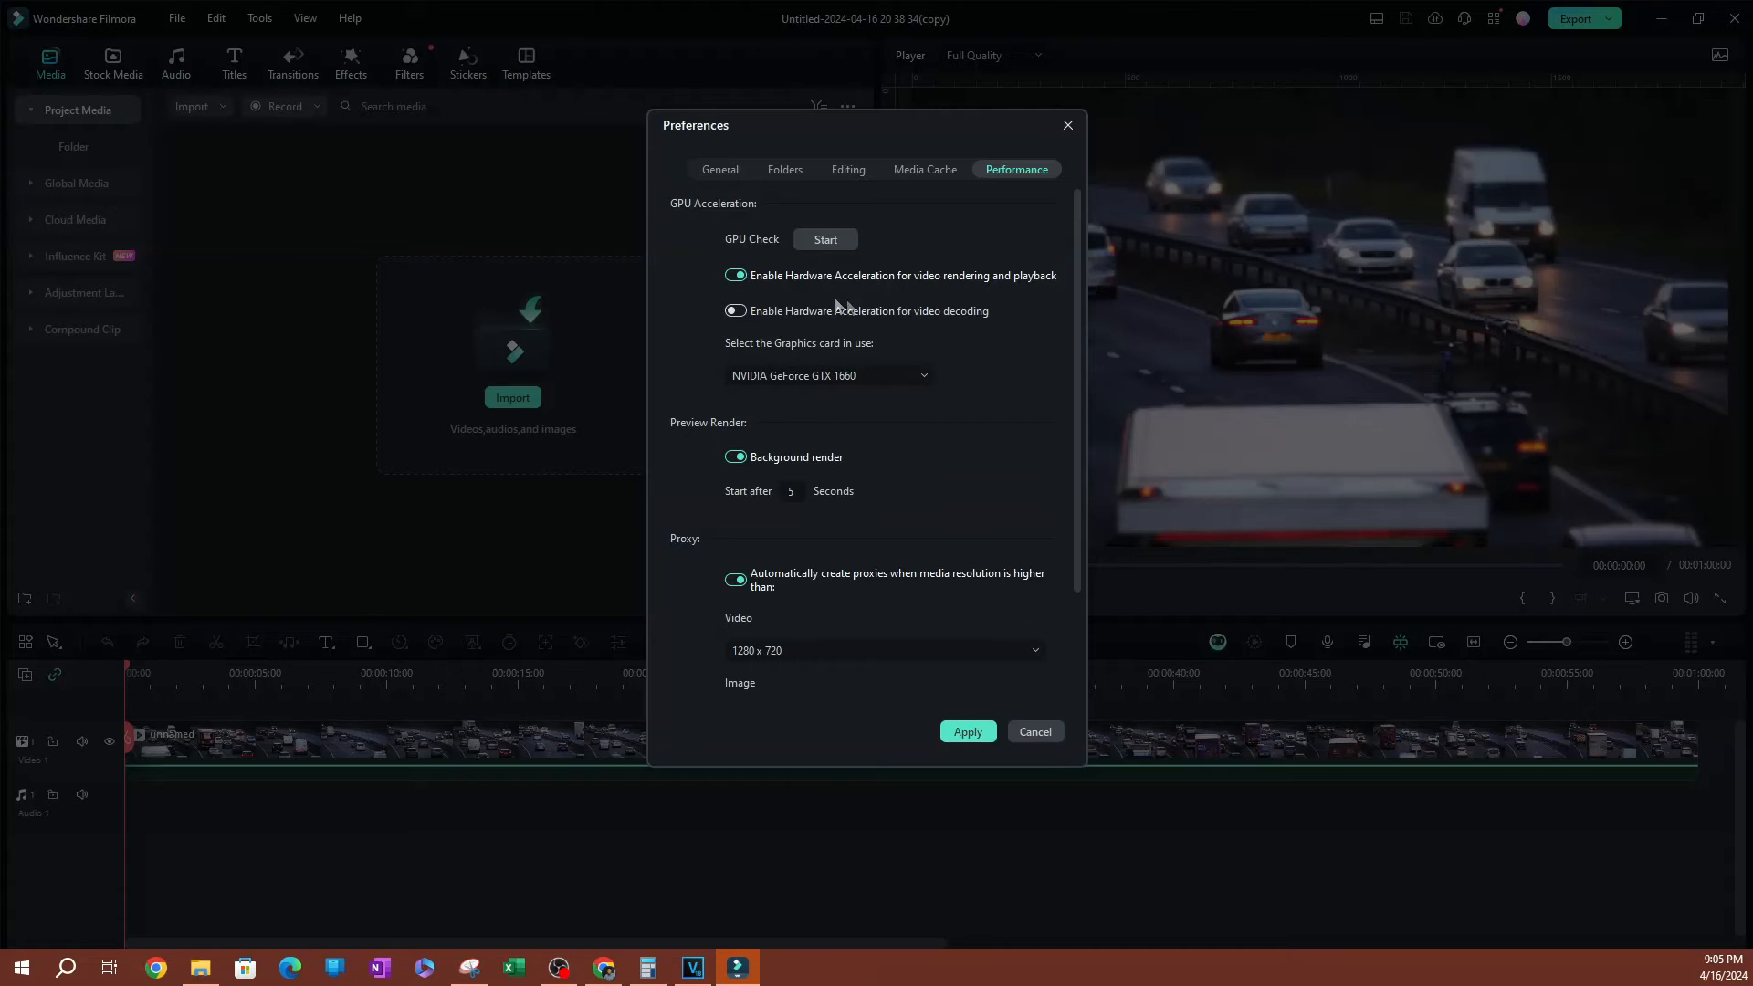
mouse_move(920, 344)
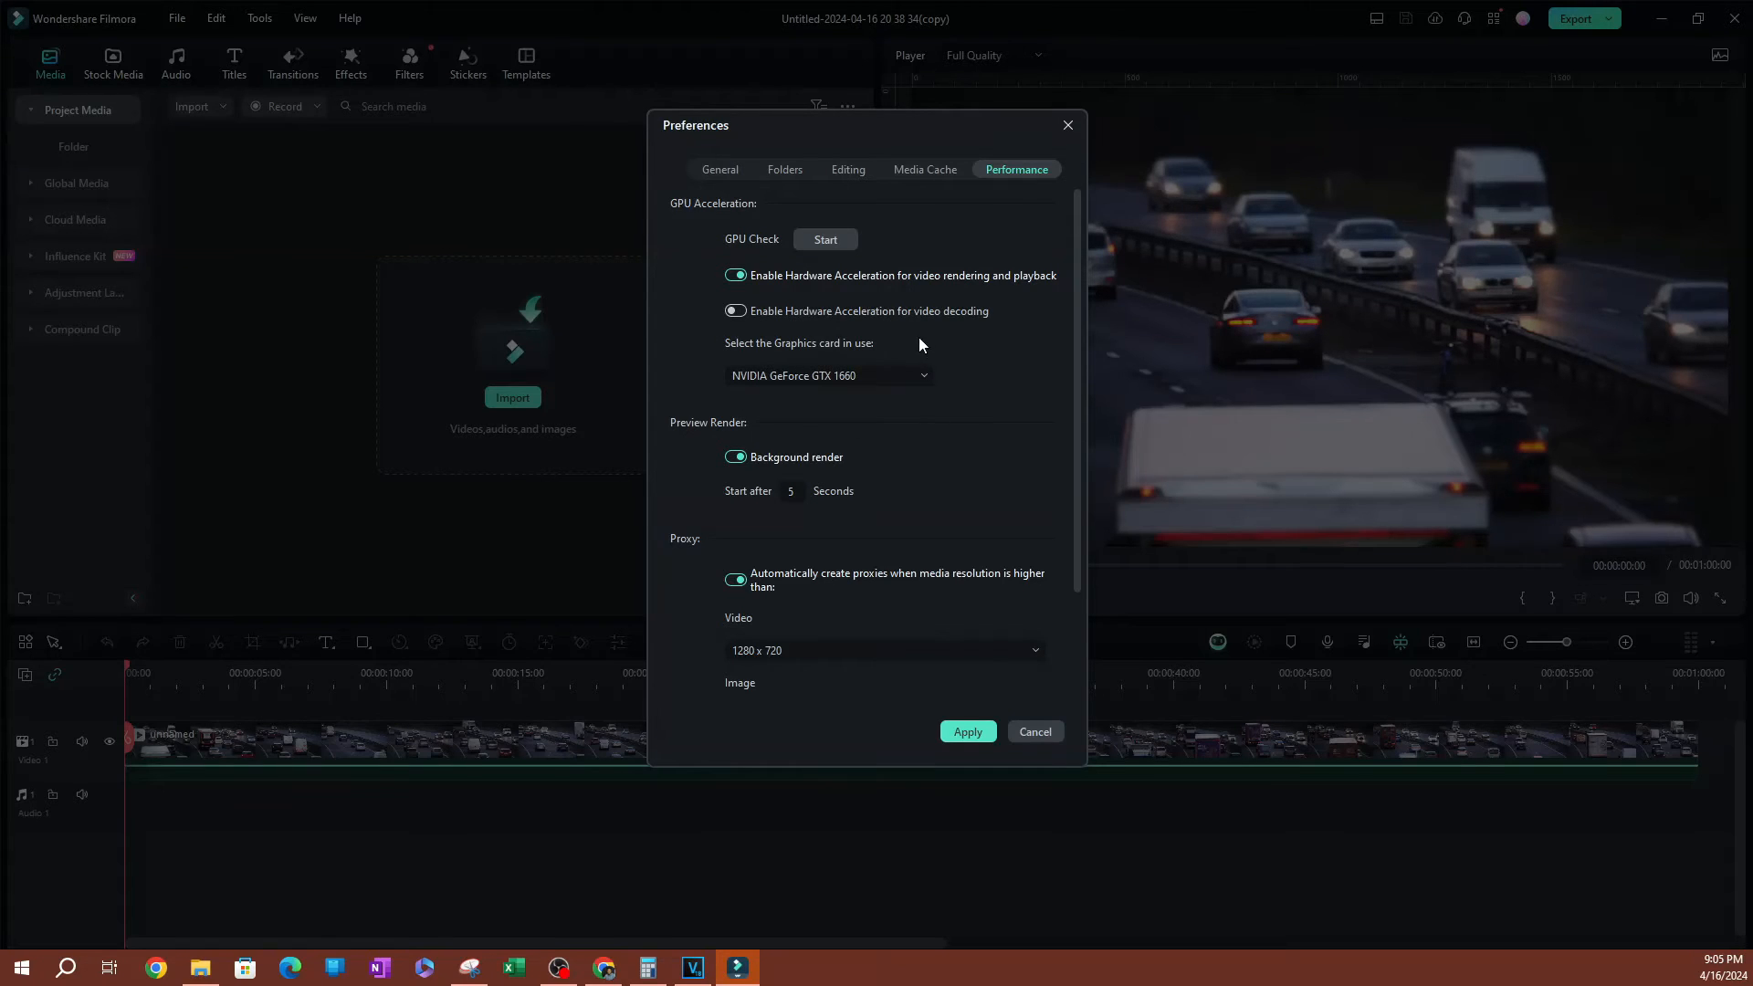
Select NVIDIA GeForce GTX 1660 as the graphics card in use.
left_click(827, 375)
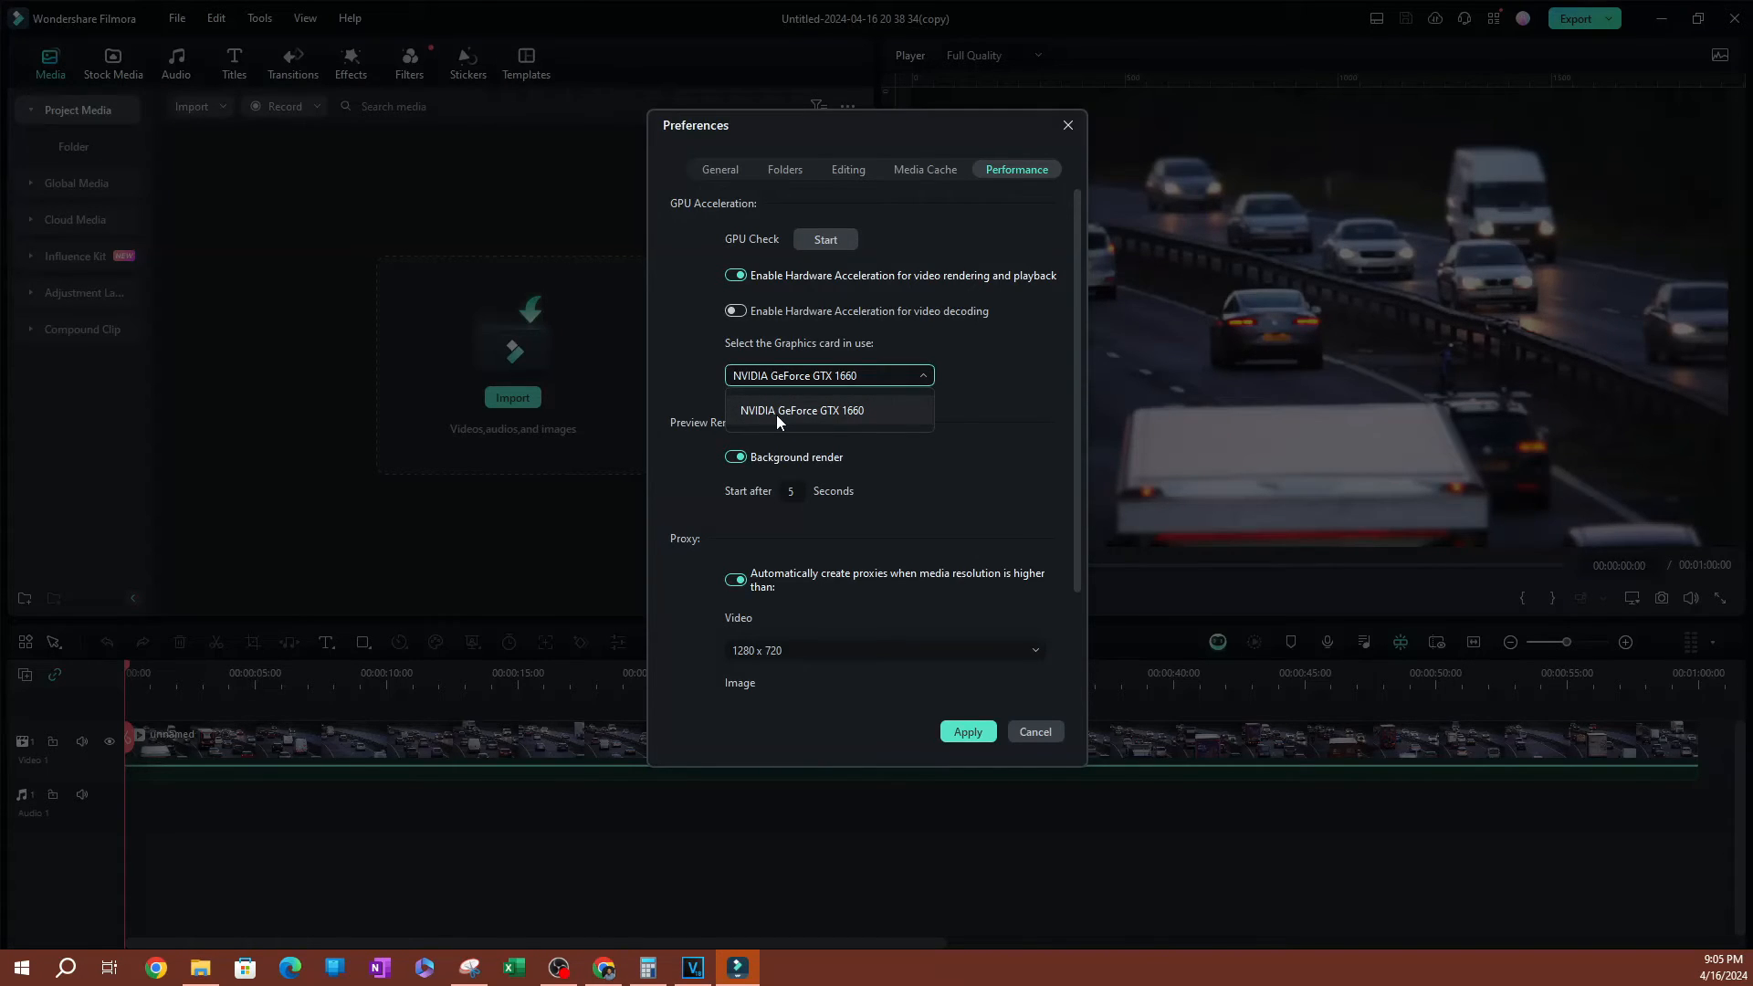
mouse_move(816, 467)
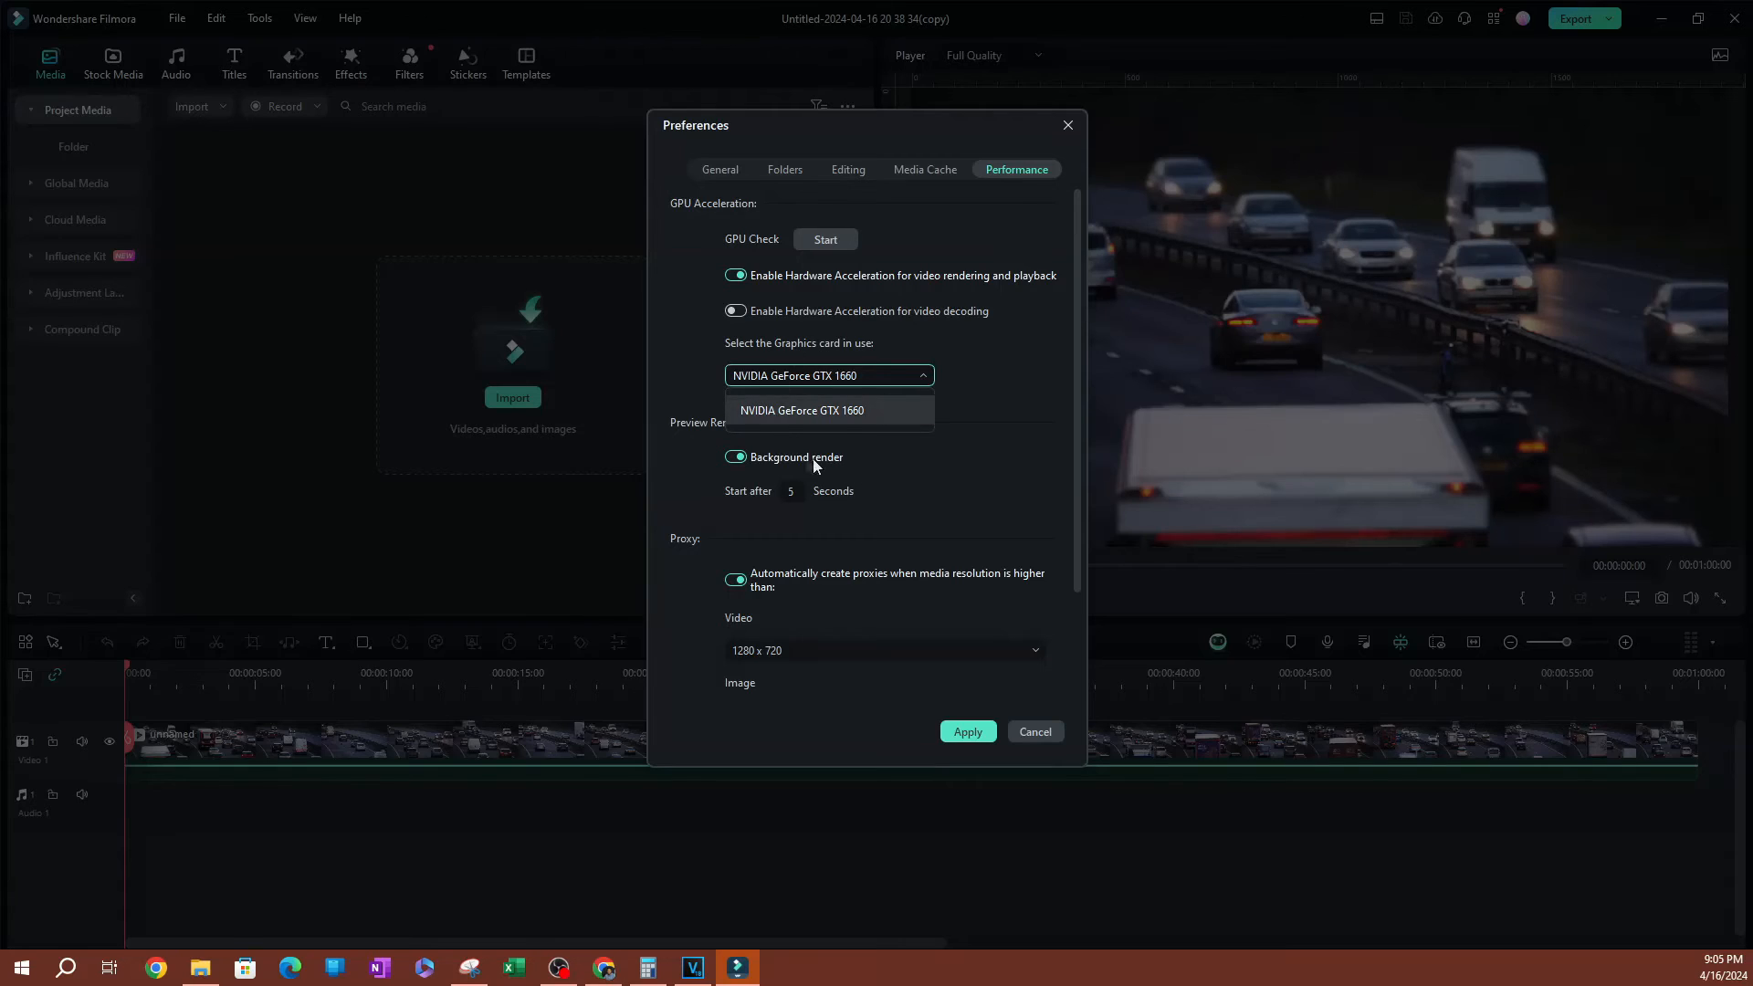
left_click(803, 410)
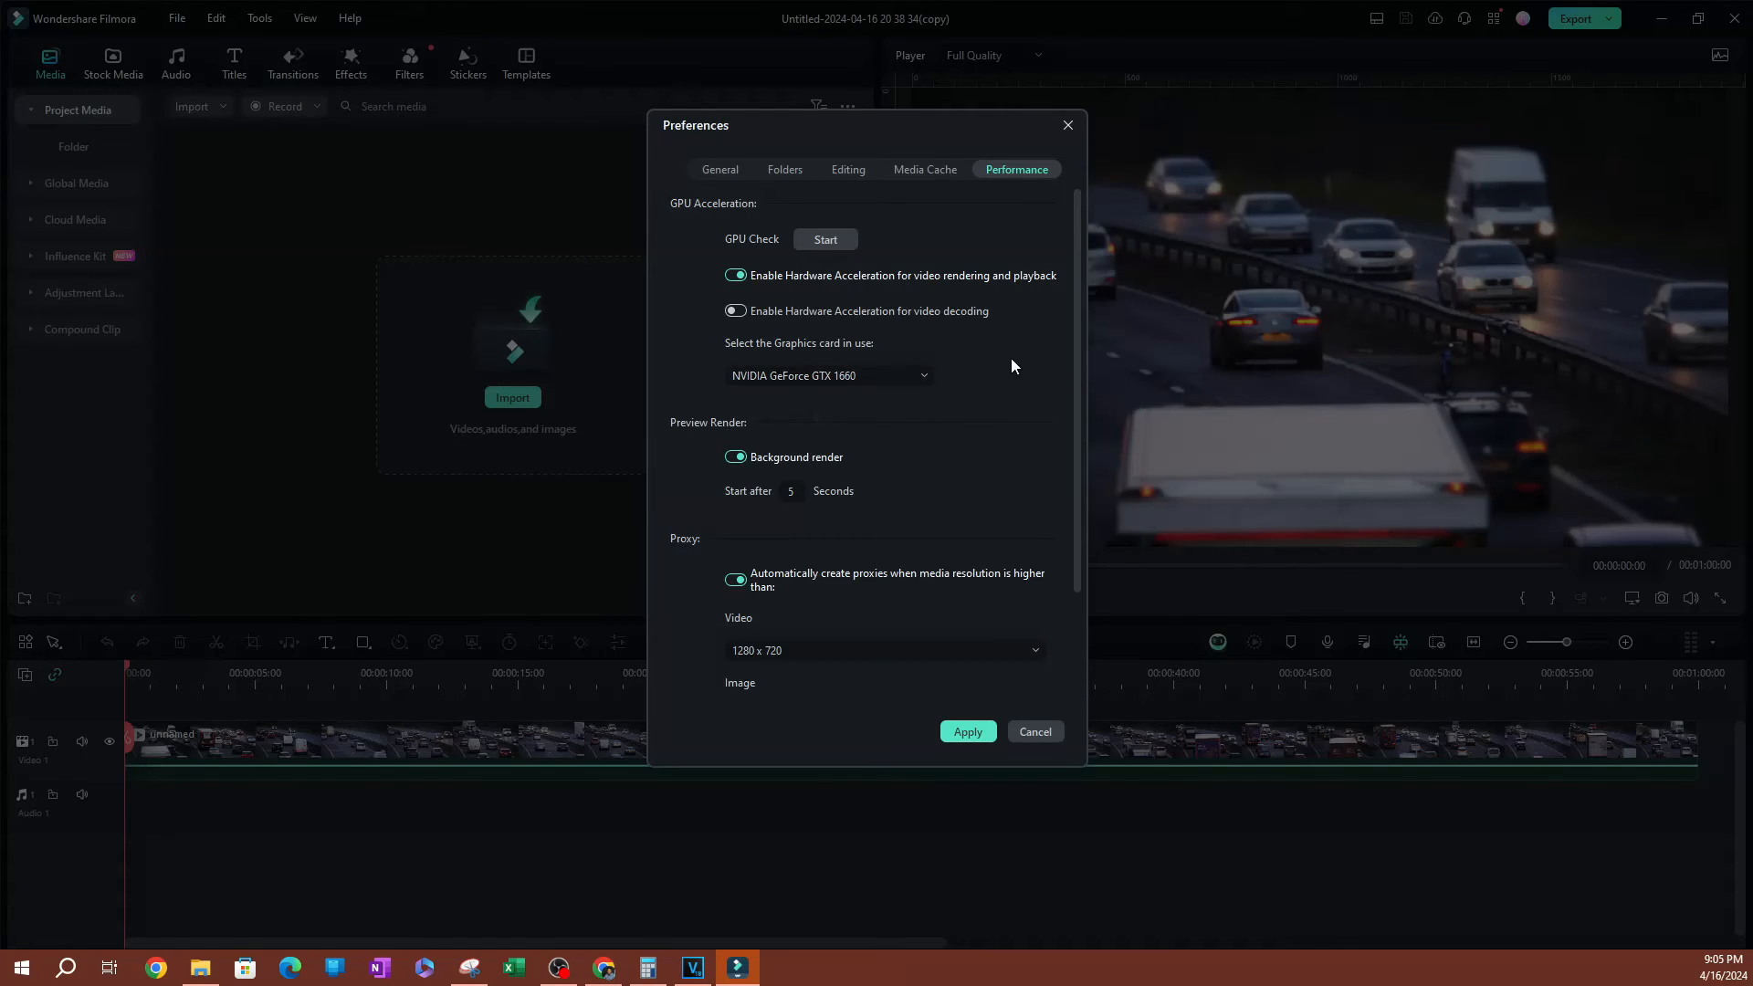
mouse_move(853, 399)
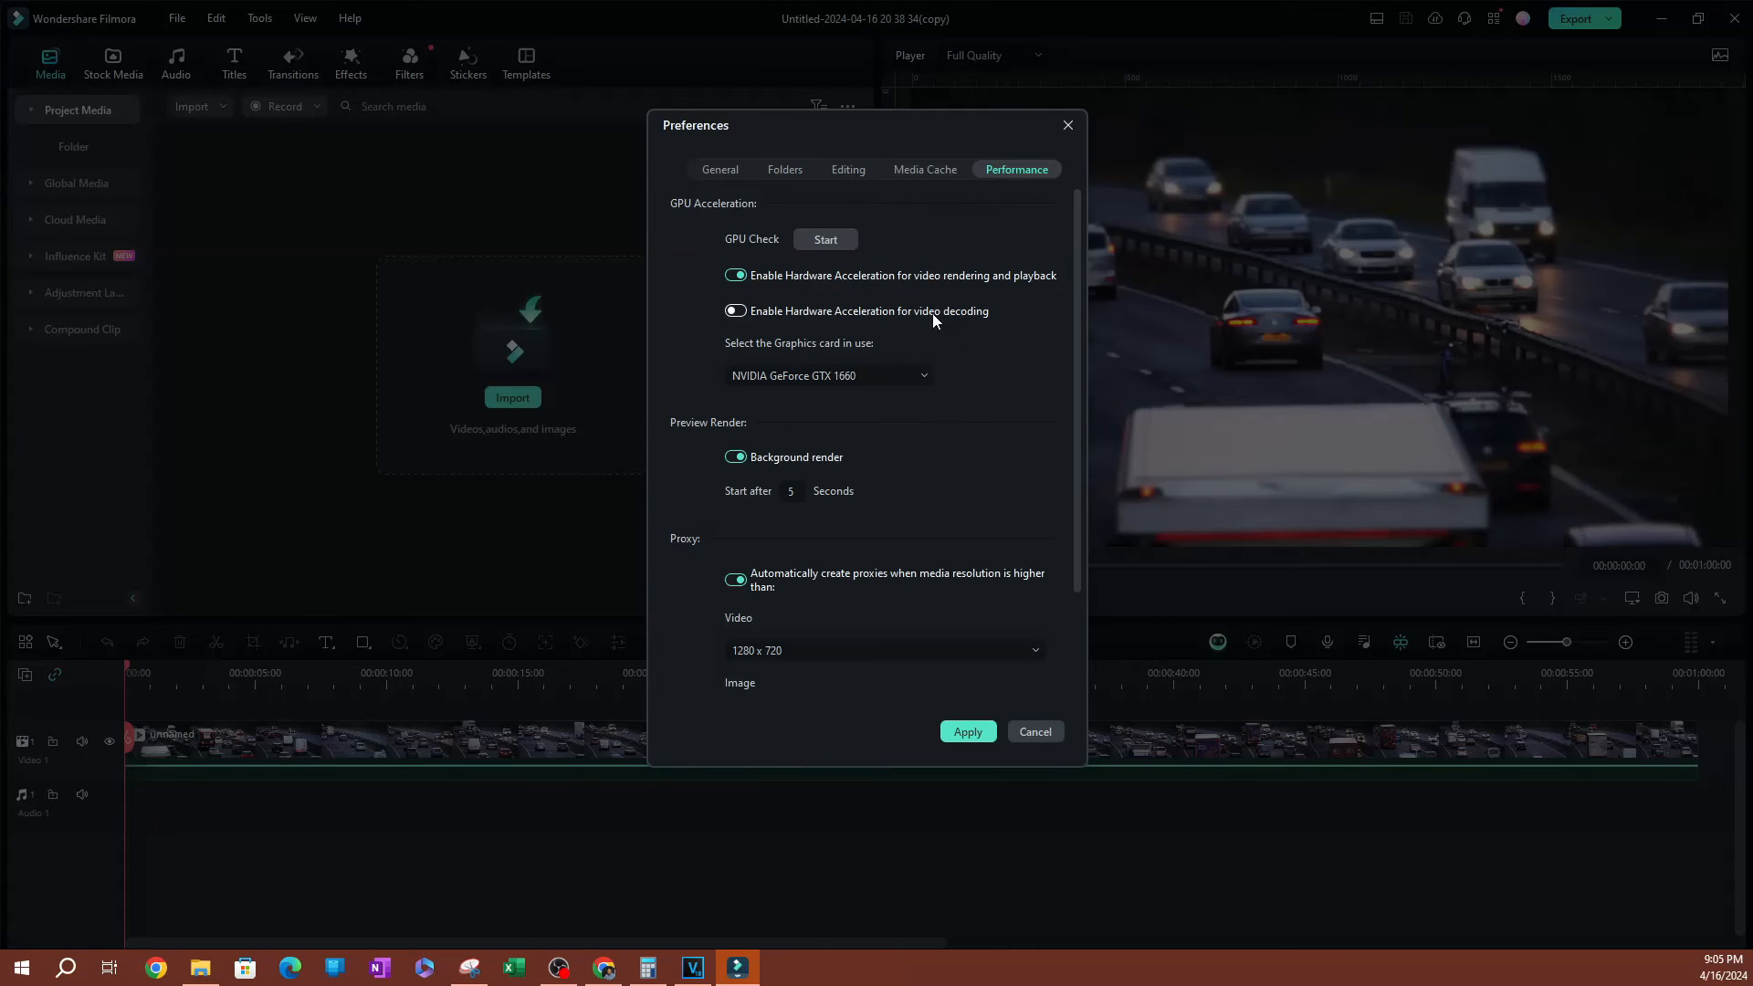
Switch on 'Enable Hardware Acceleration for video decoding'.
left_click(735, 311)
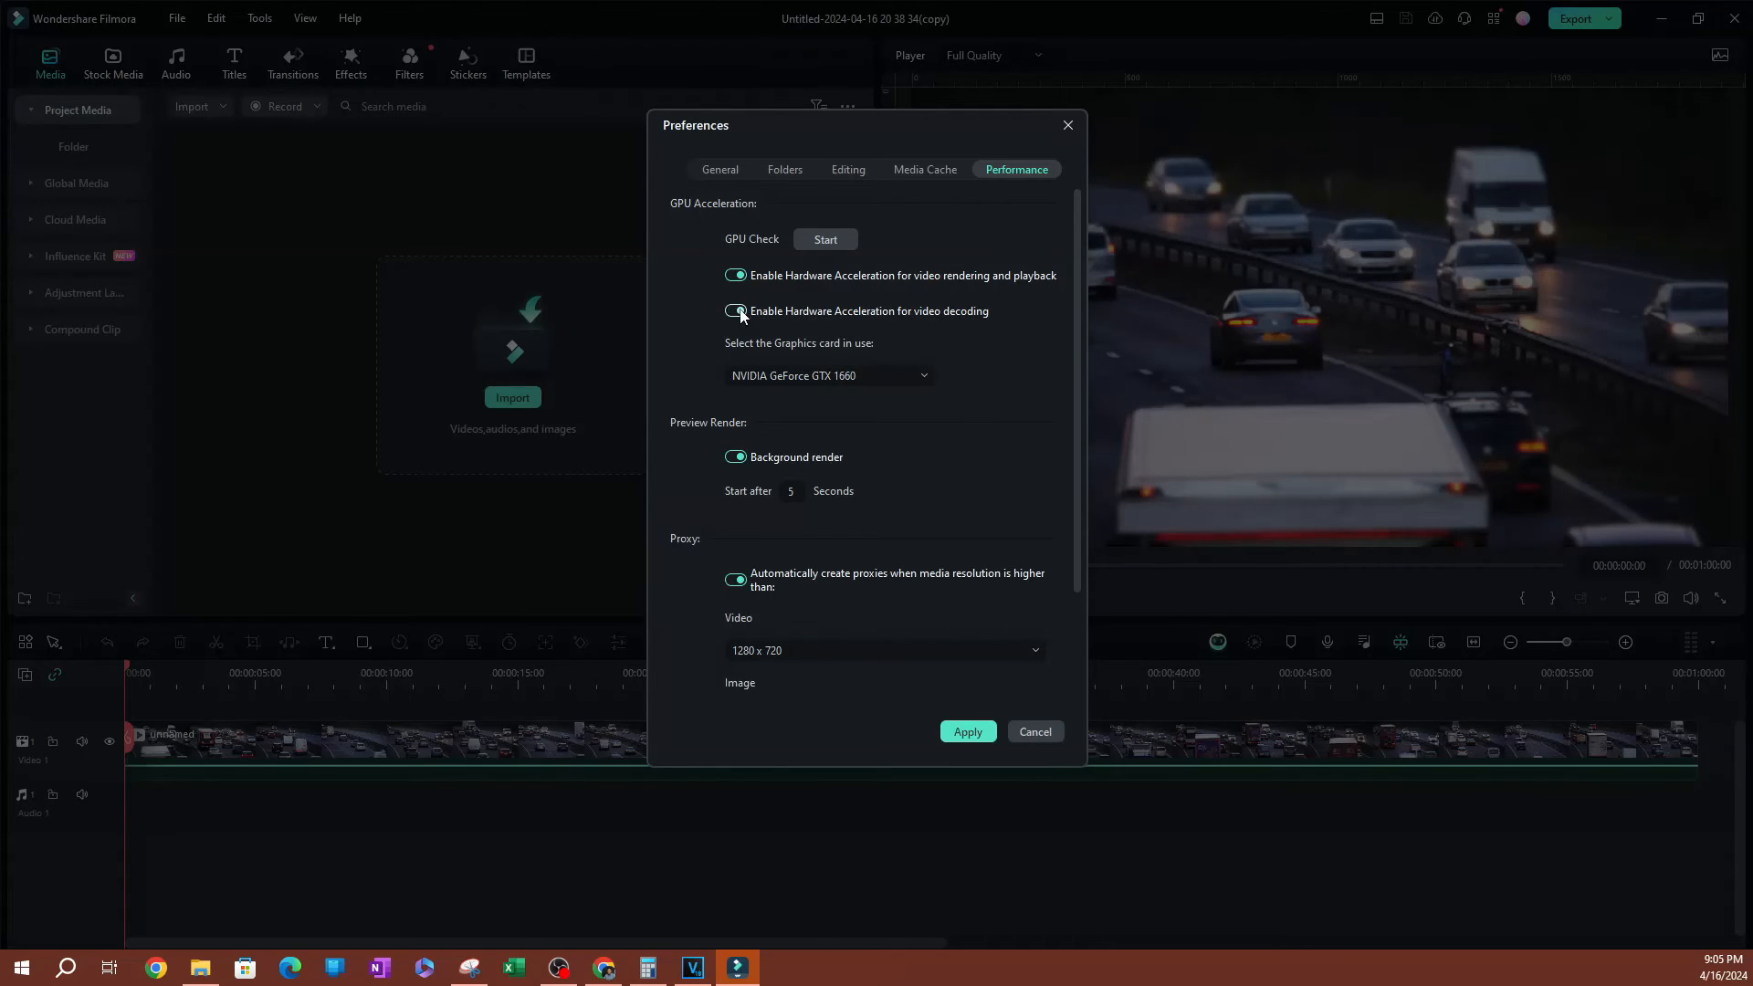
left_click(734, 310)
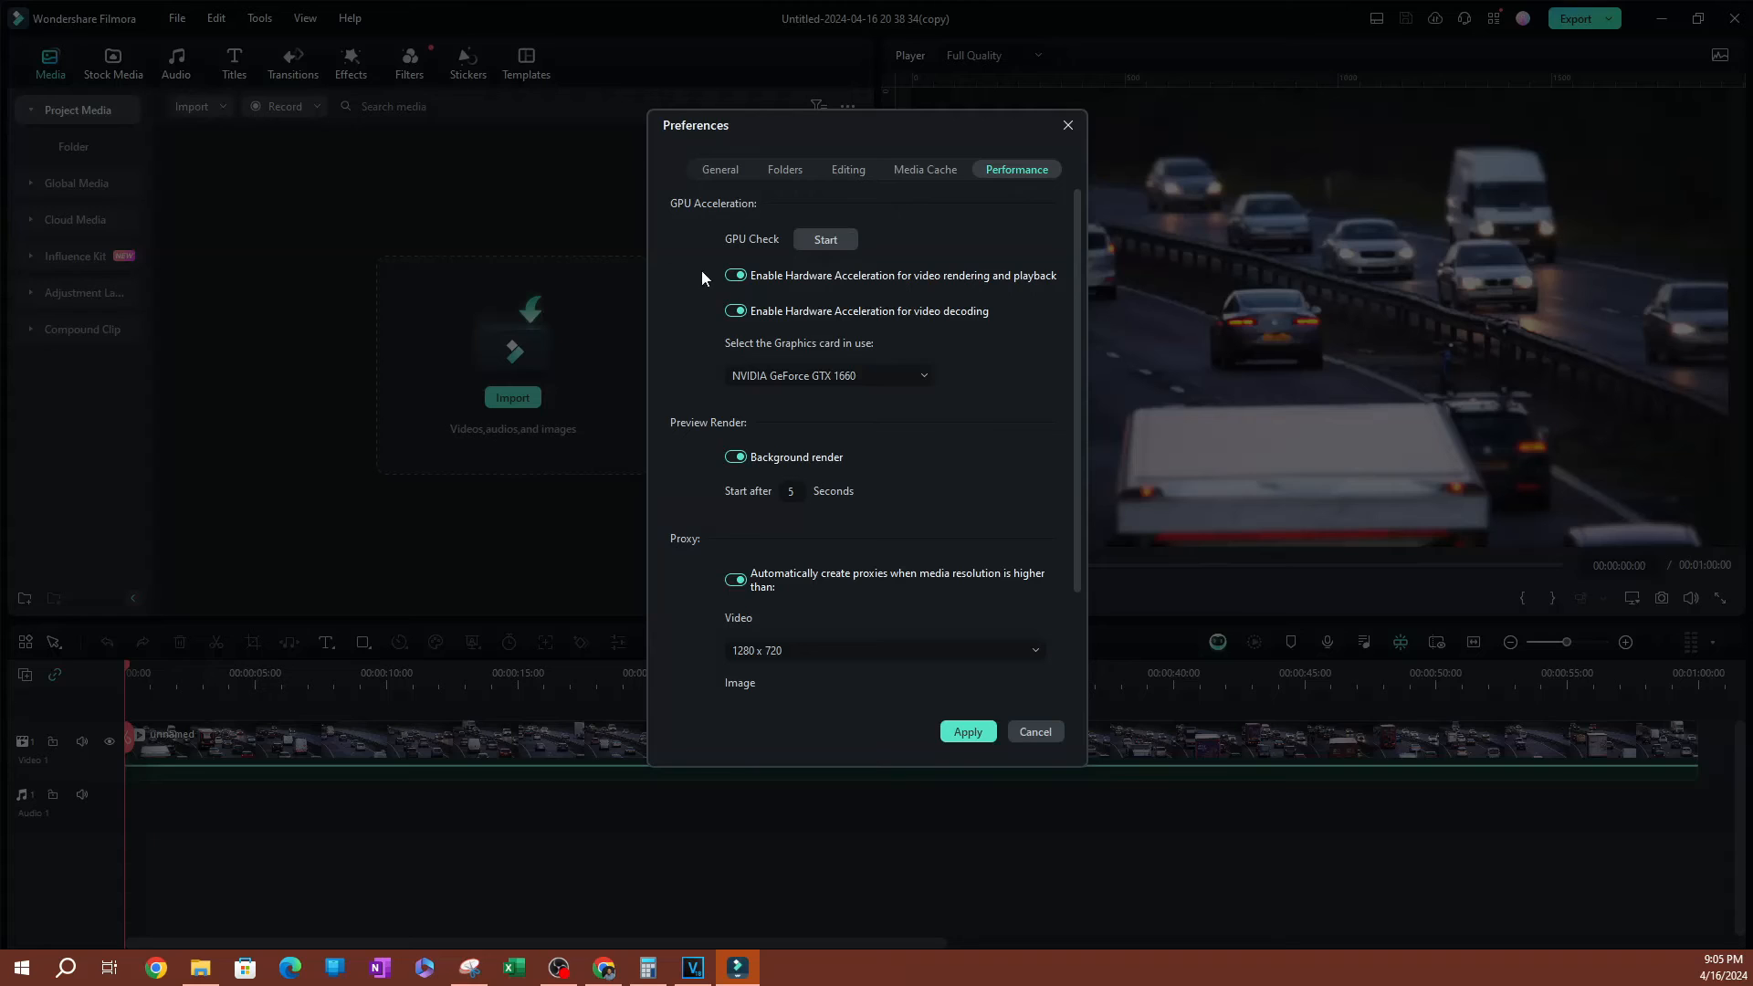
mouse_move(738, 254)
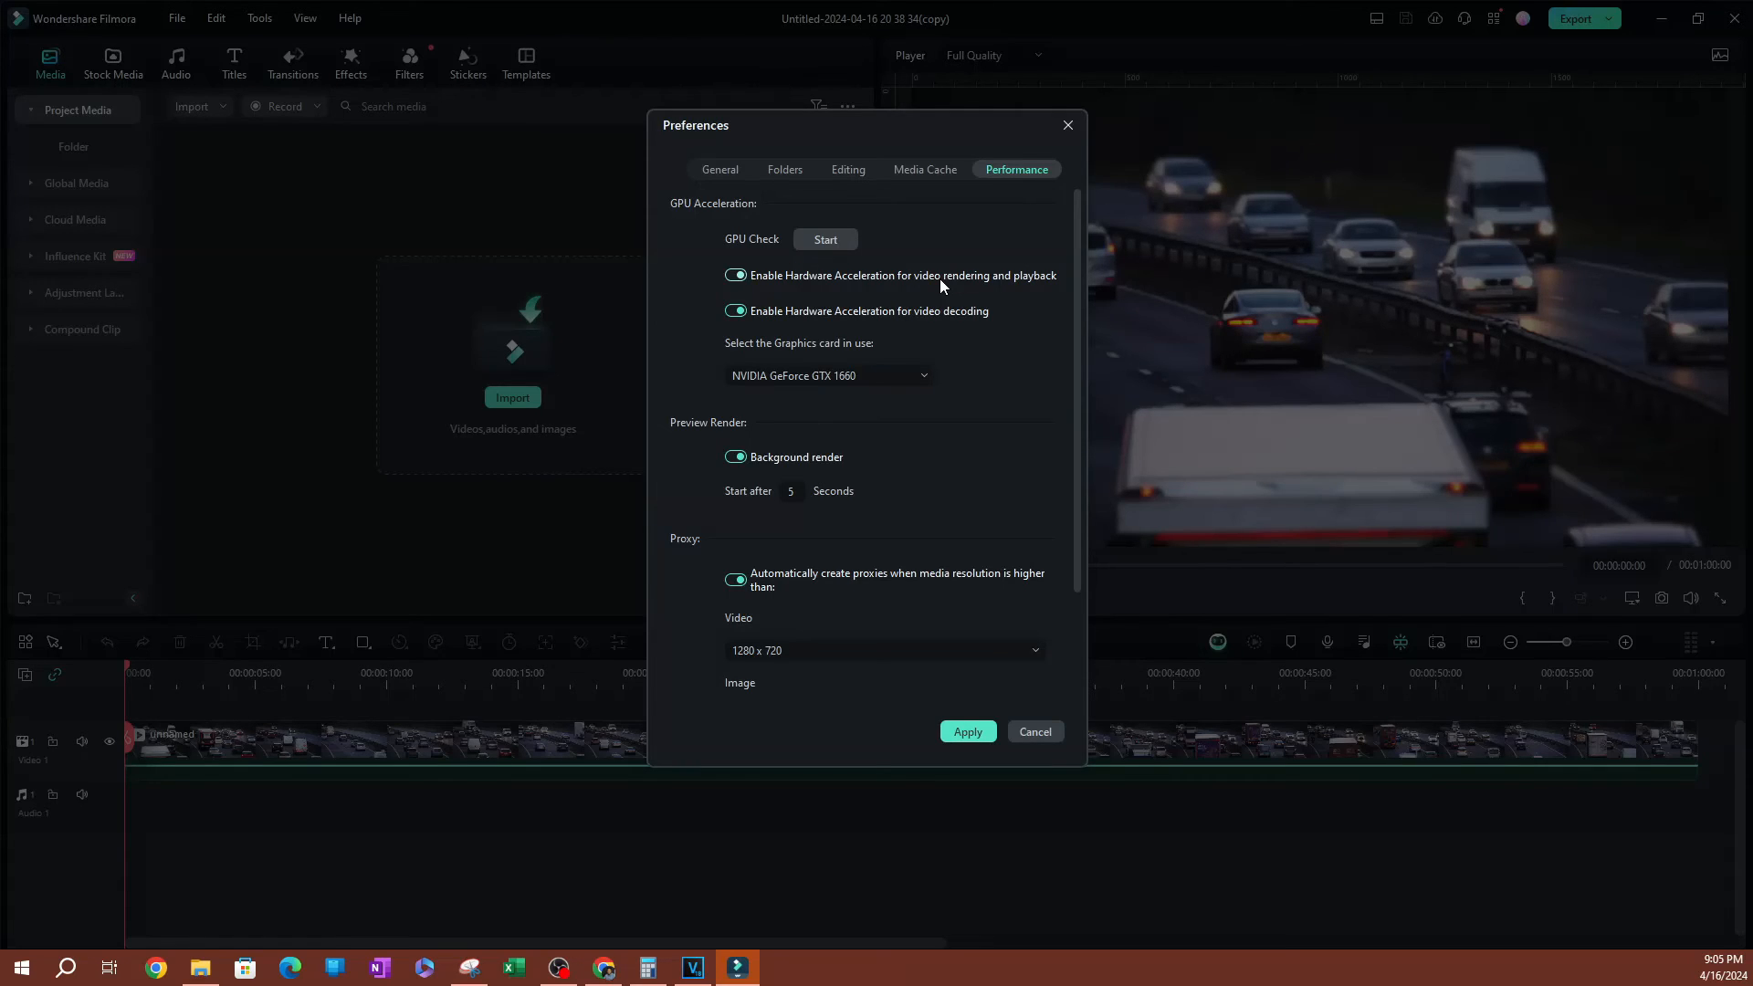
mouse_move(910, 303)
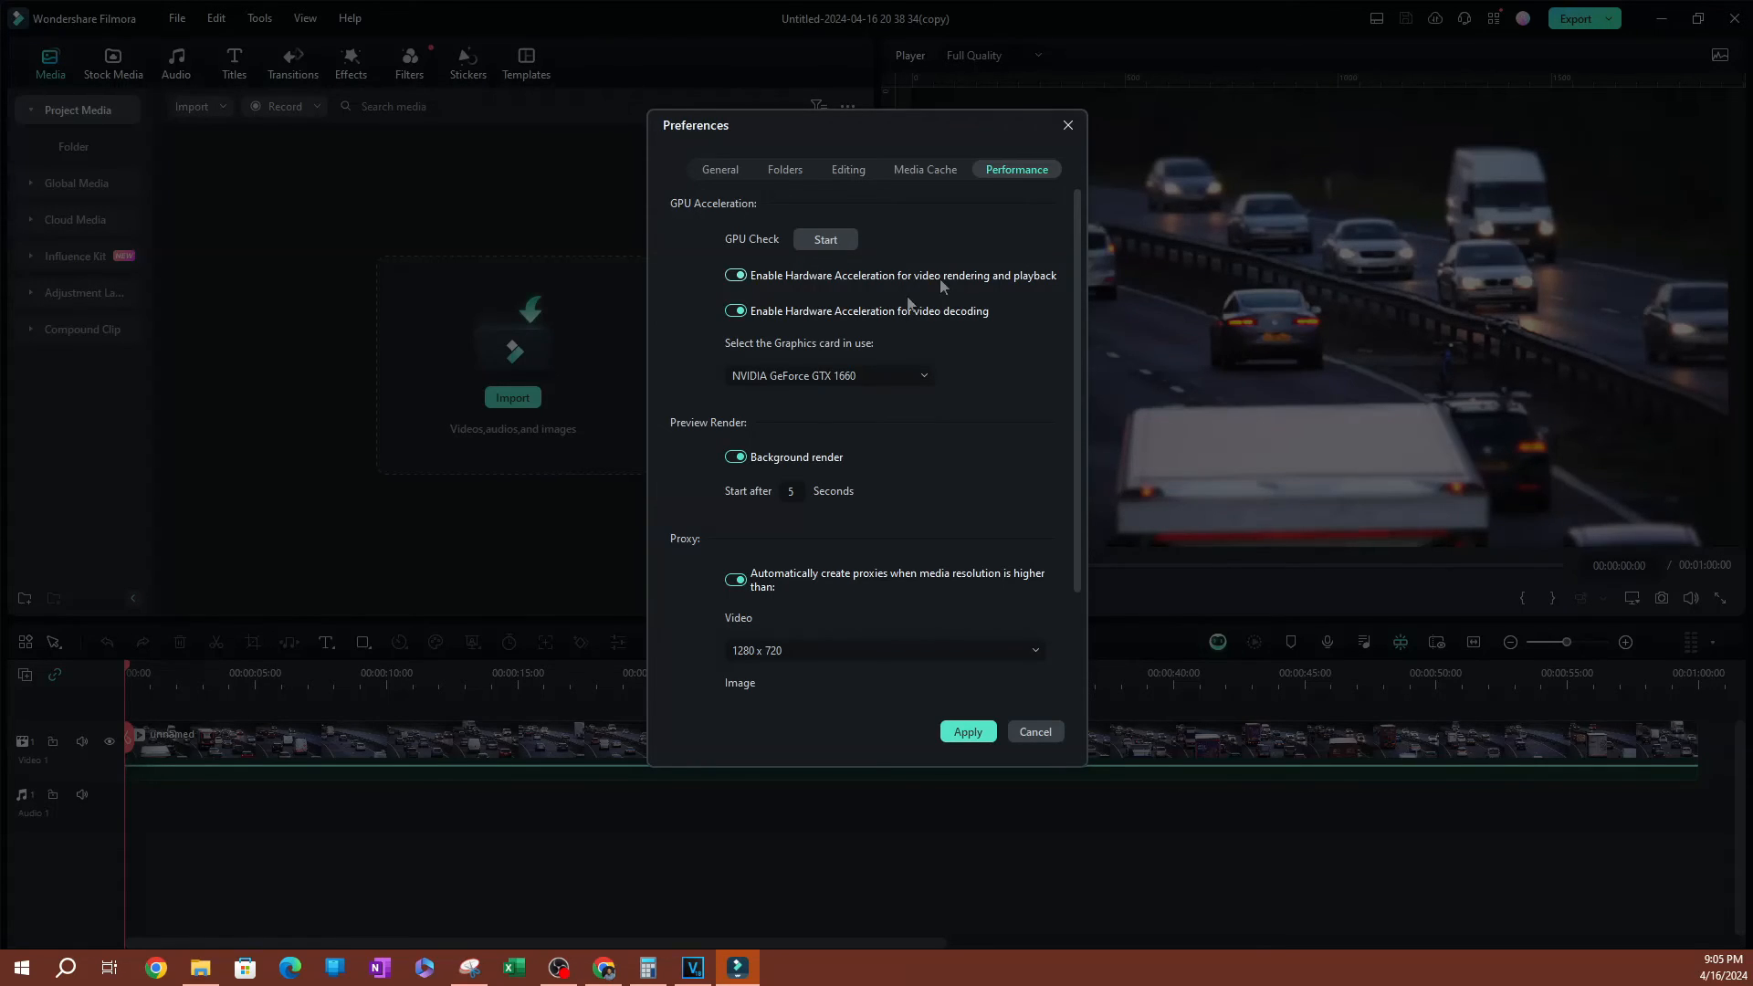
mouse_move(976, 796)
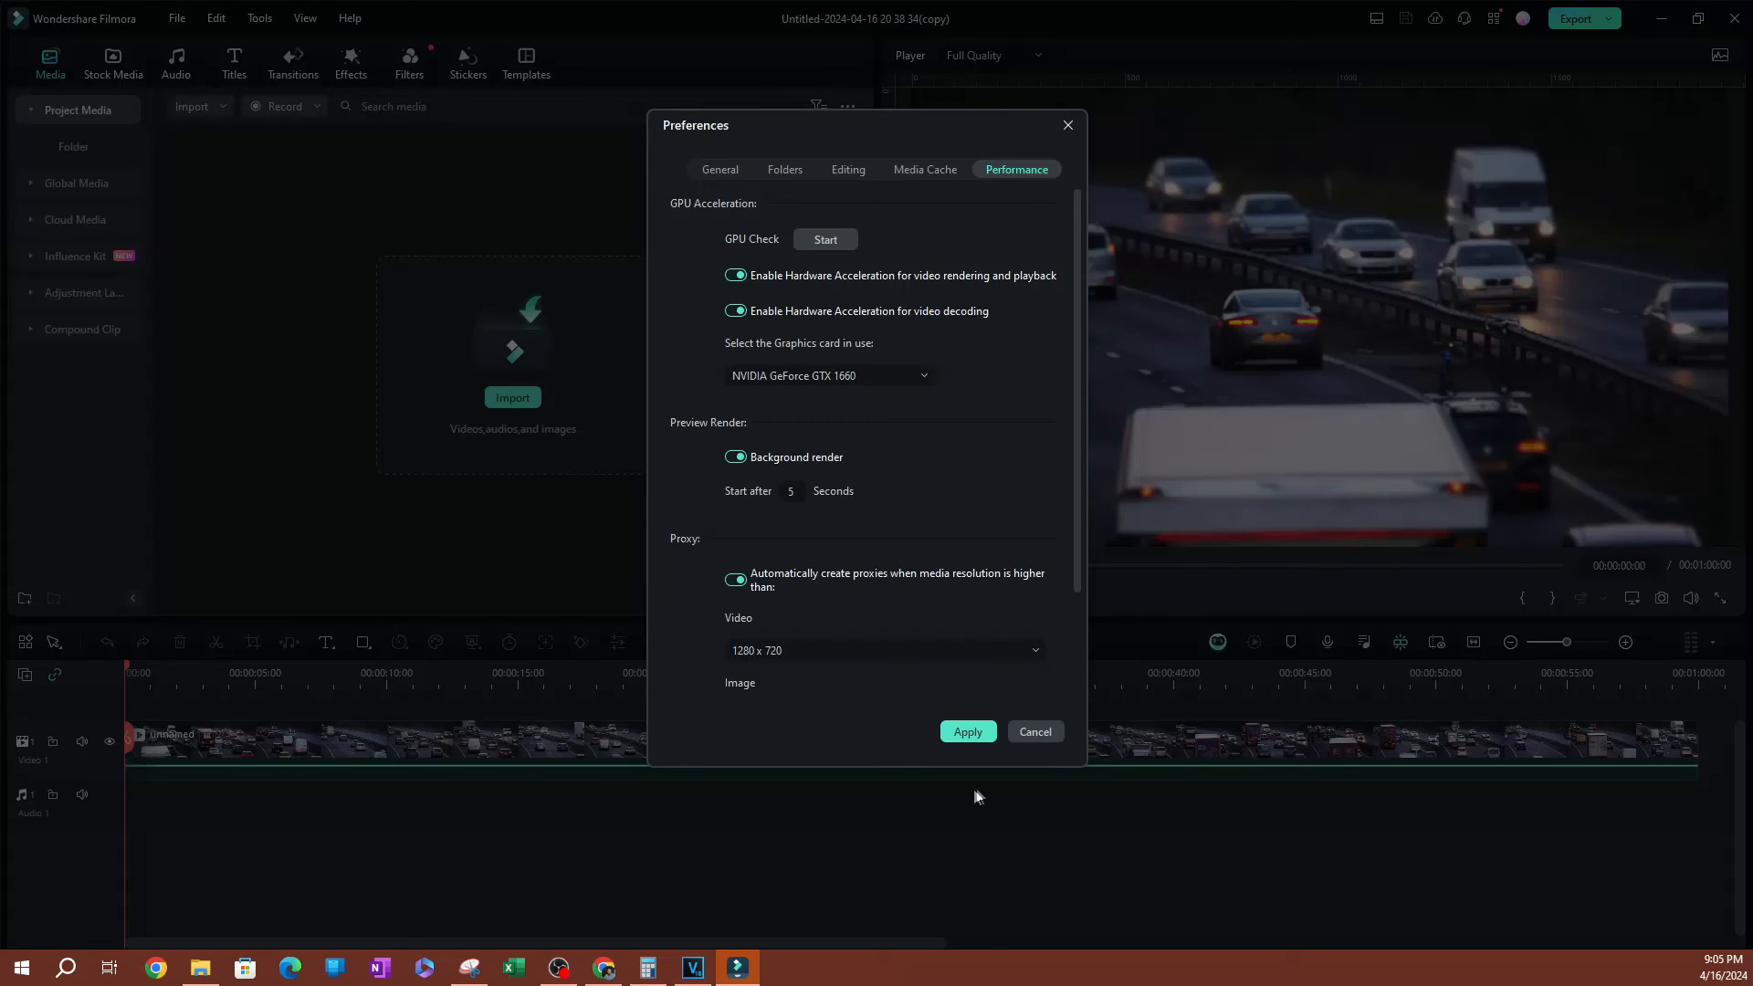
Apply the GPU acceleration settings and confirm the next-launch notice with OK.
left_click(966, 731)
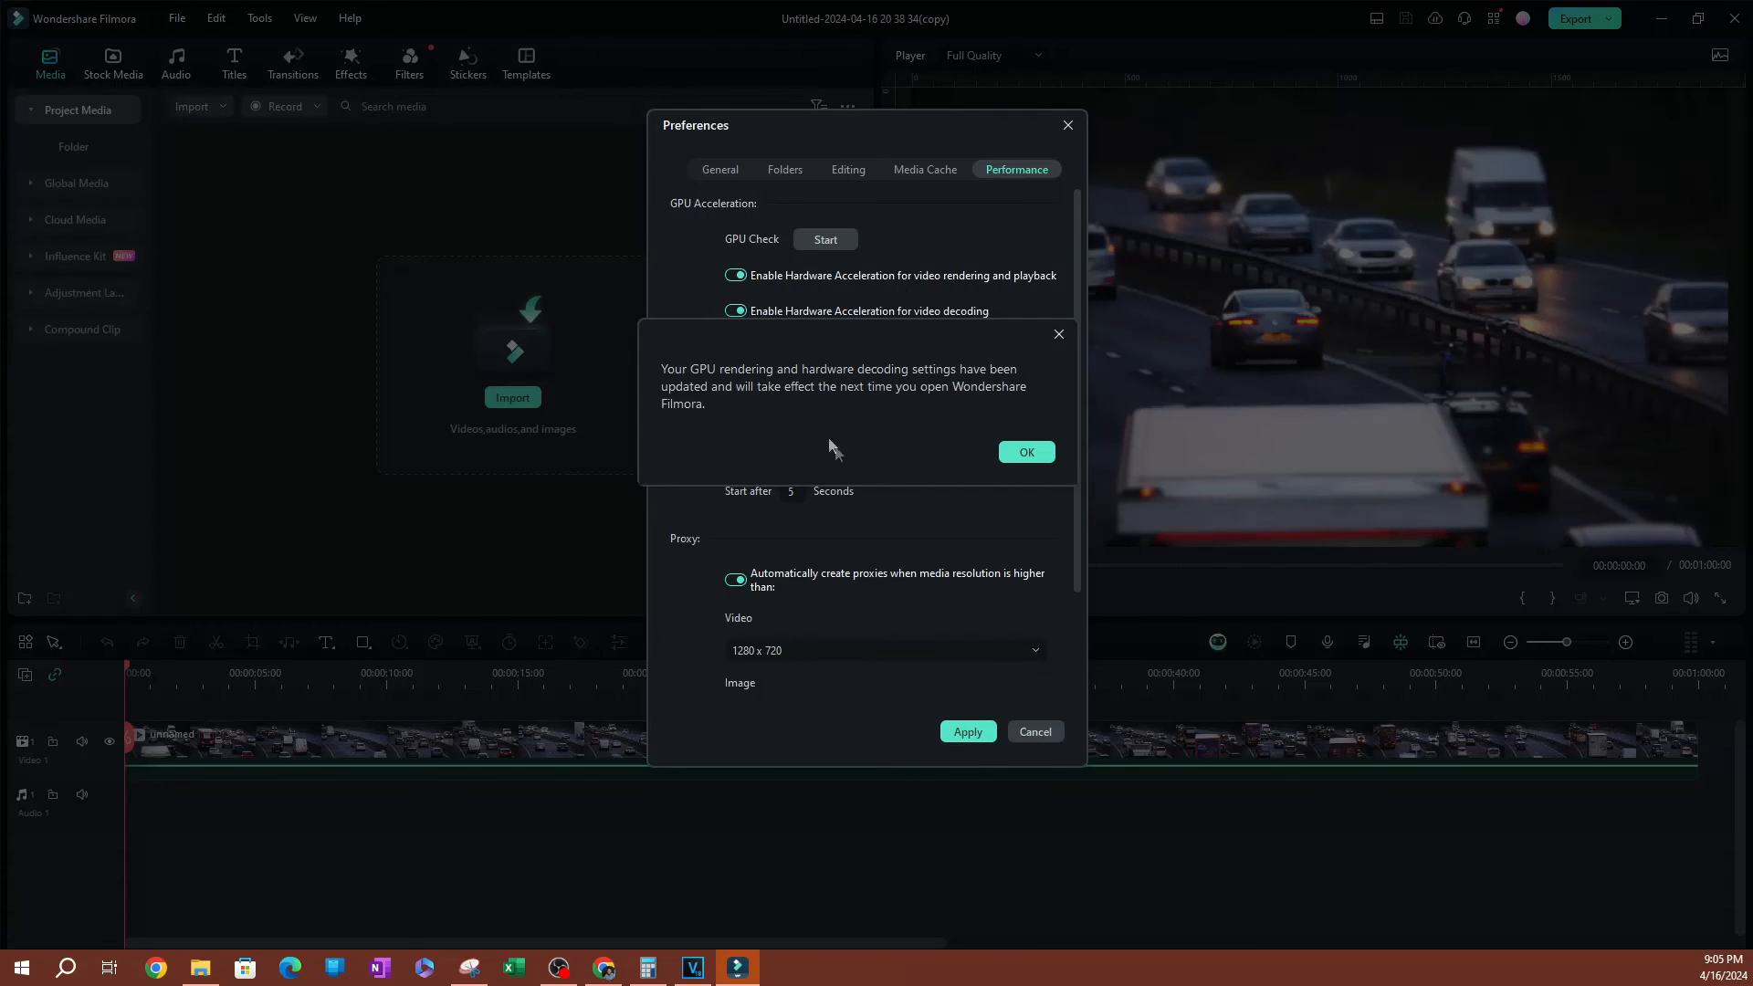
mouse_move(791, 325)
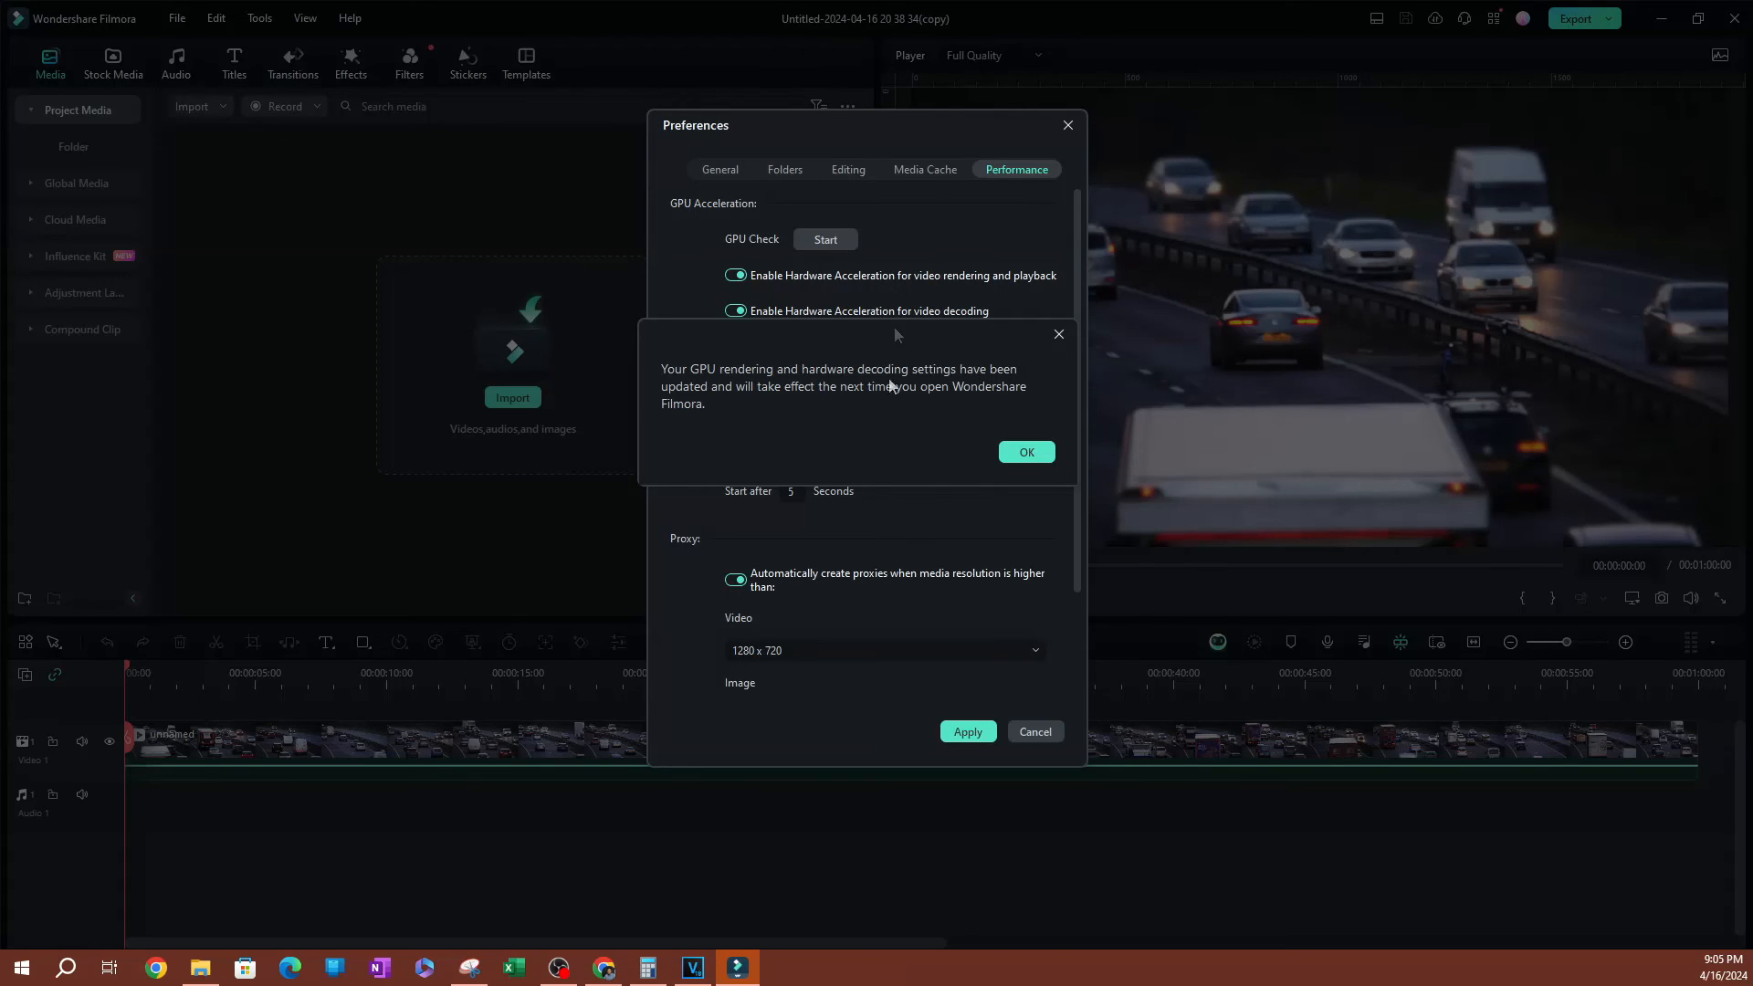
mouse_move(690, 392)
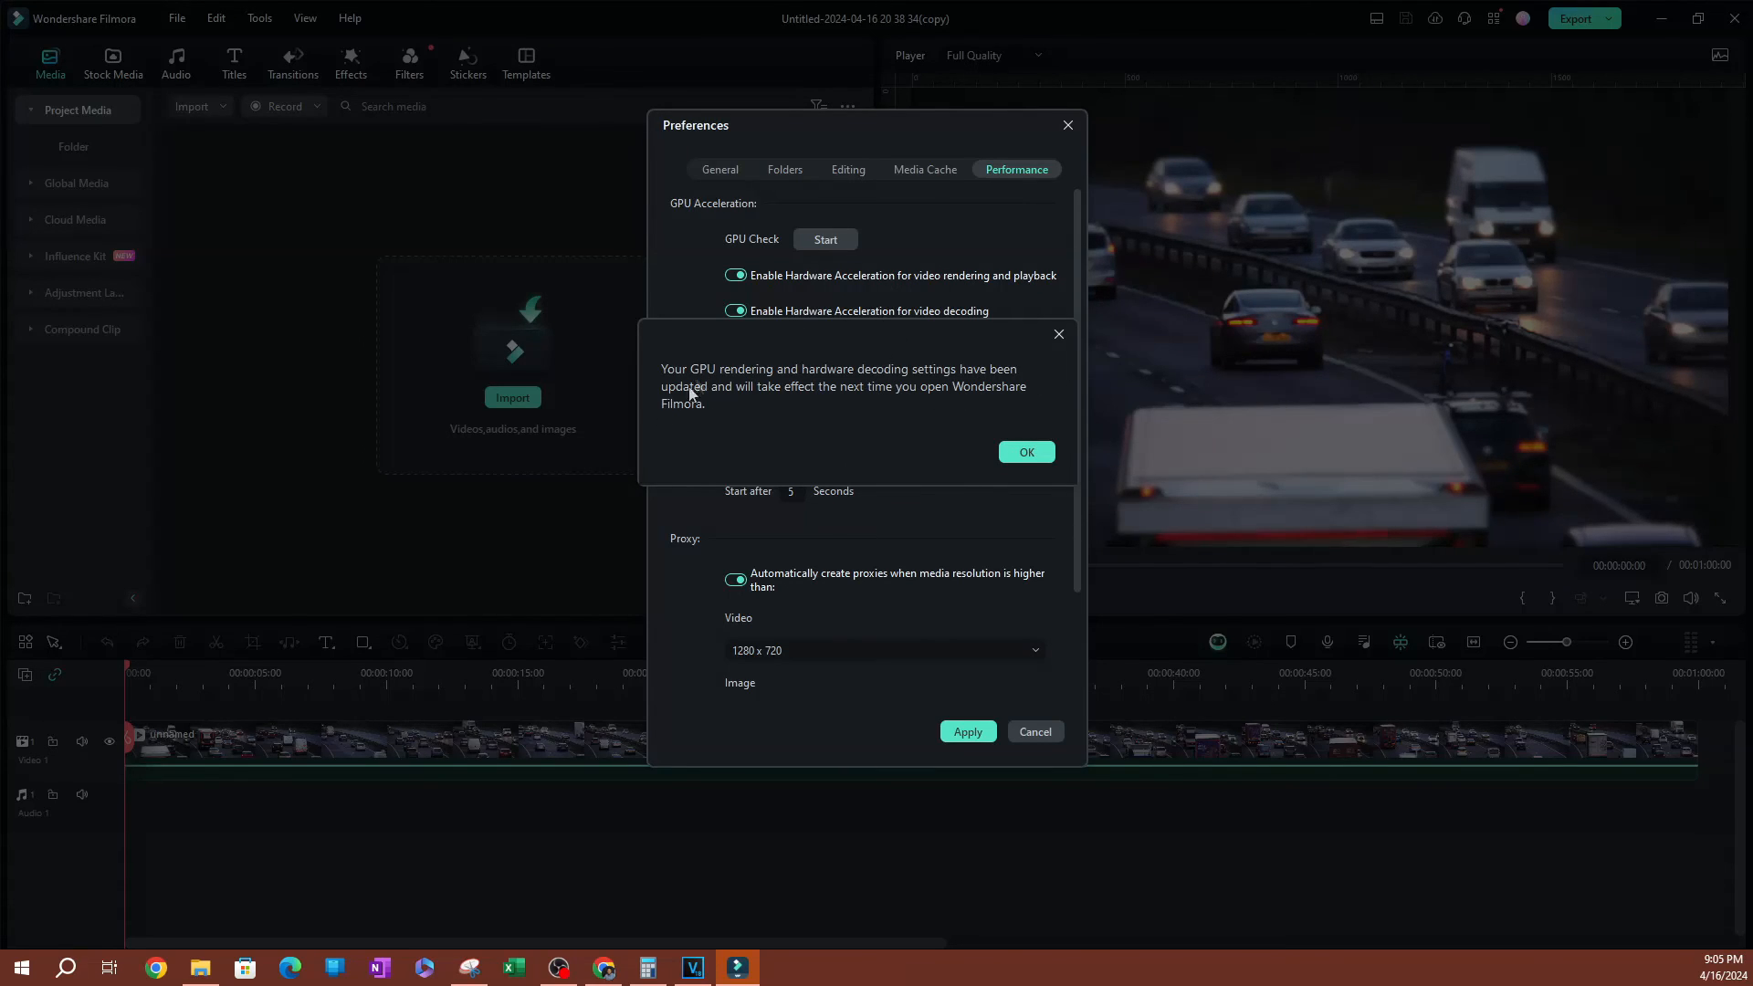
mouse_move(997, 523)
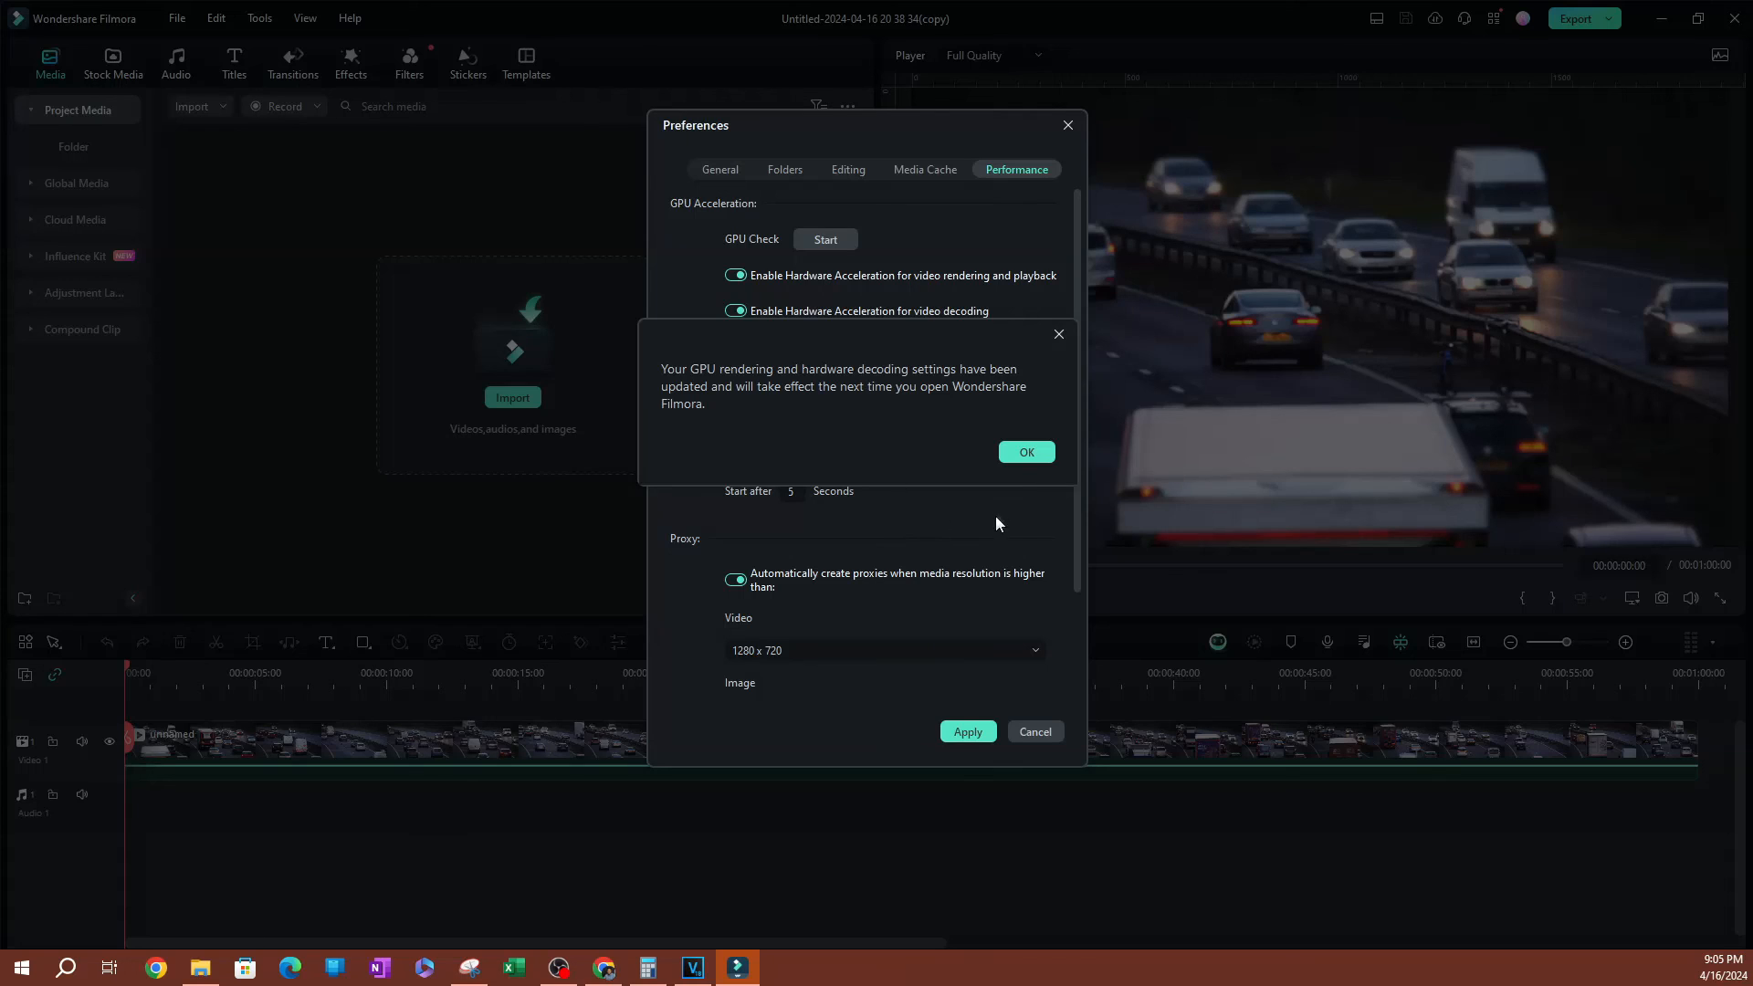
left_click(1023, 452)
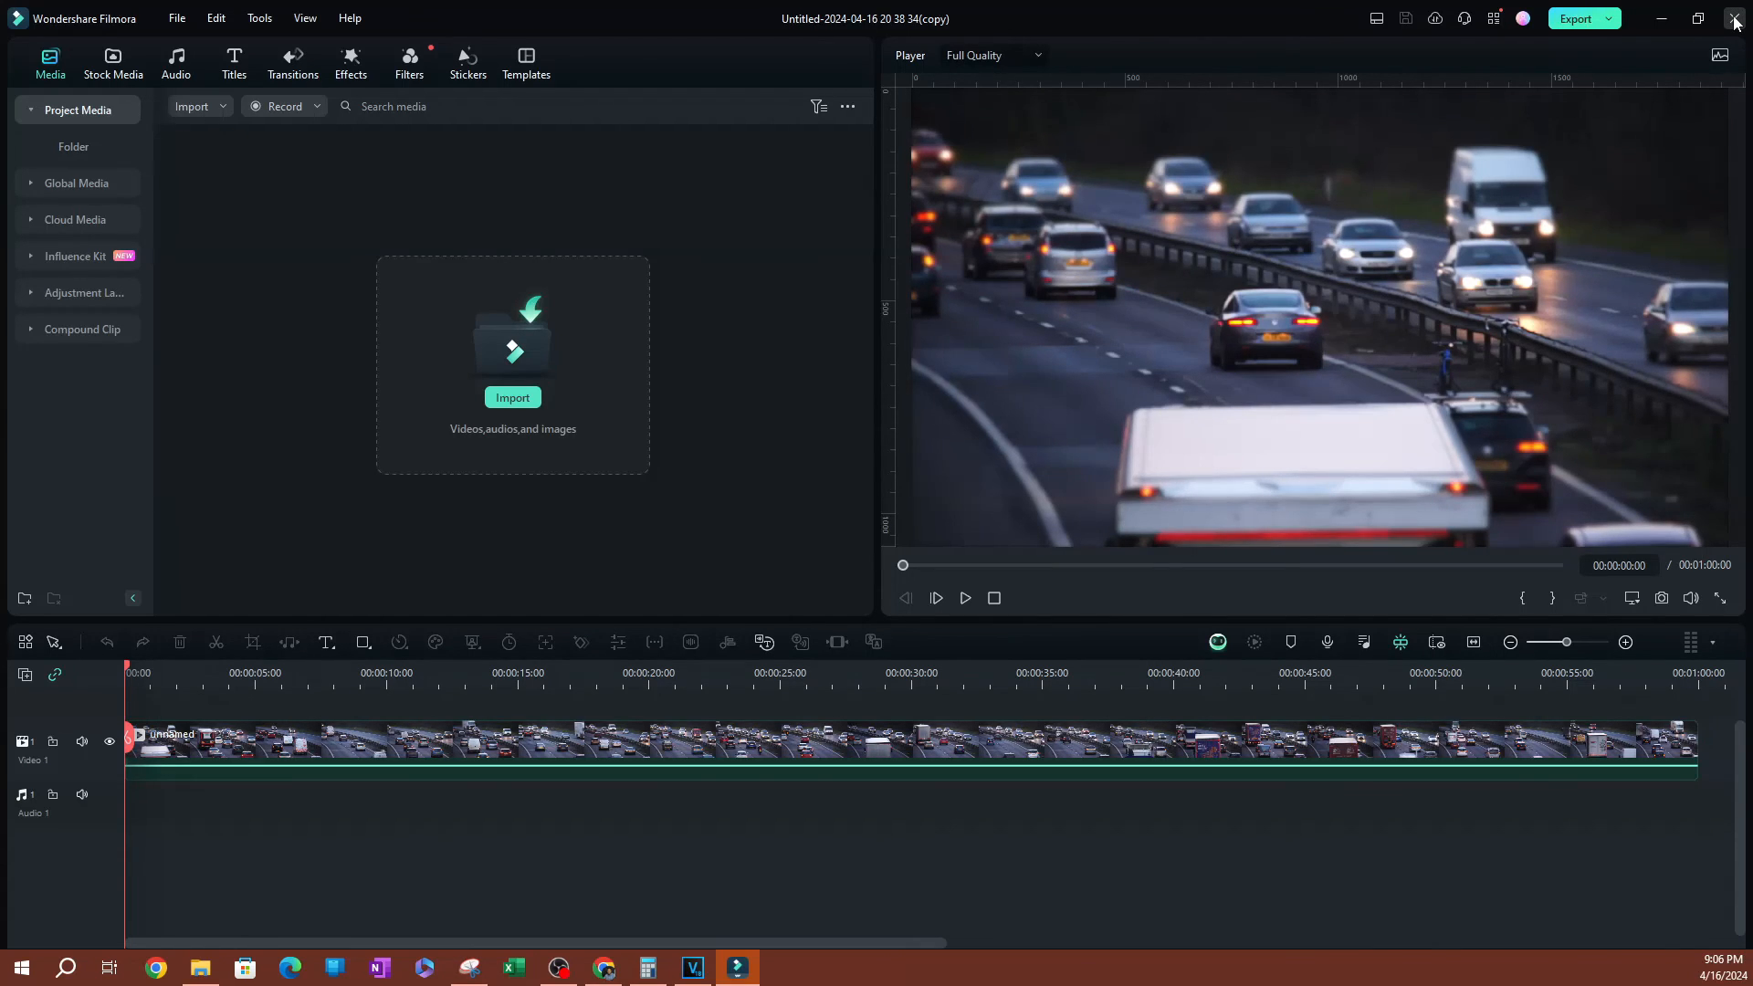
mouse_move(1732, 46)
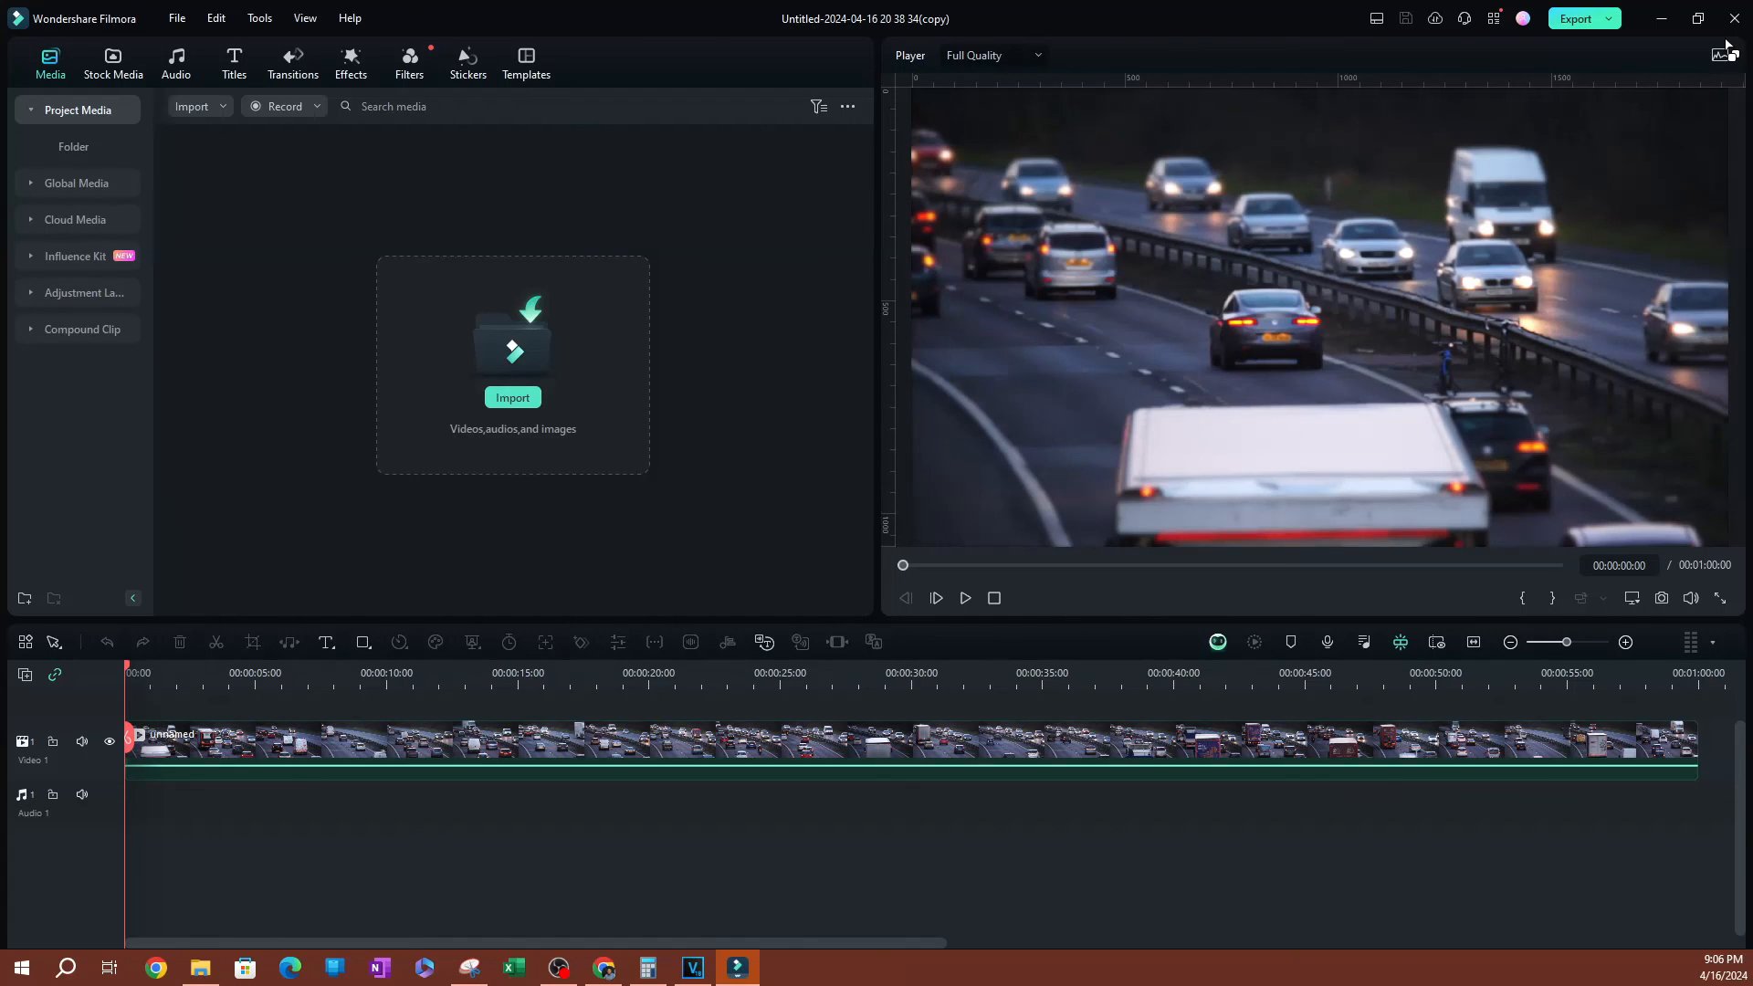
mouse_move(1676, 211)
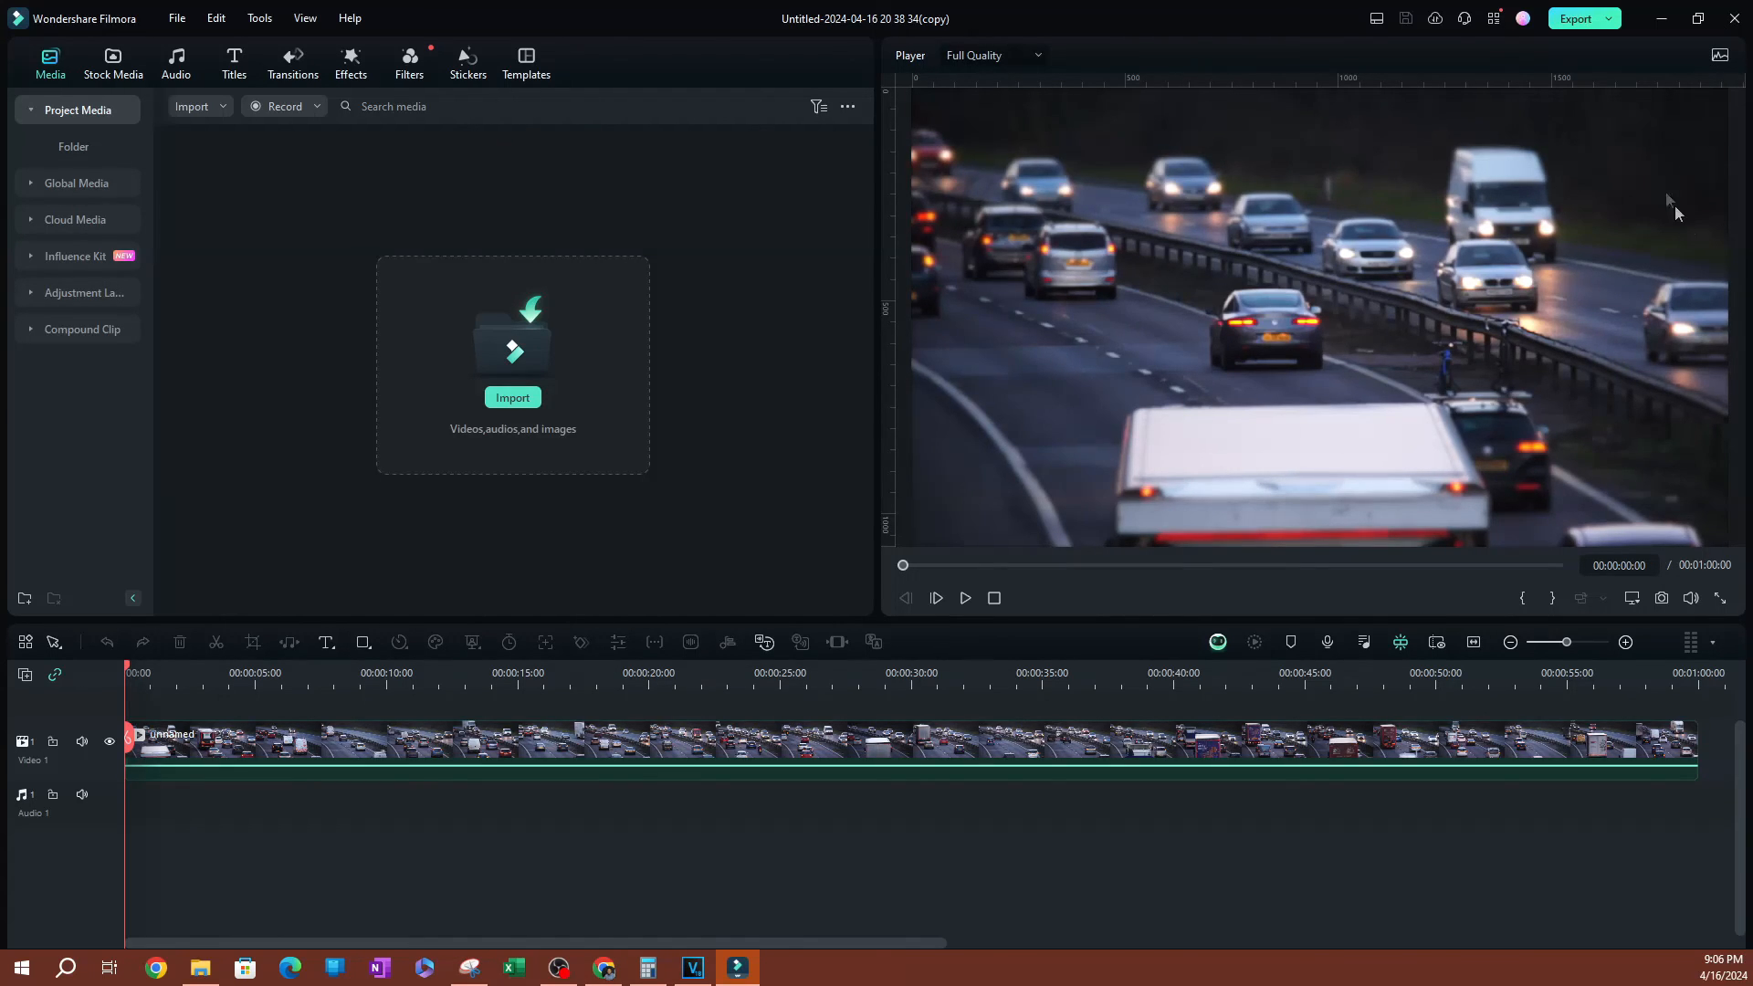